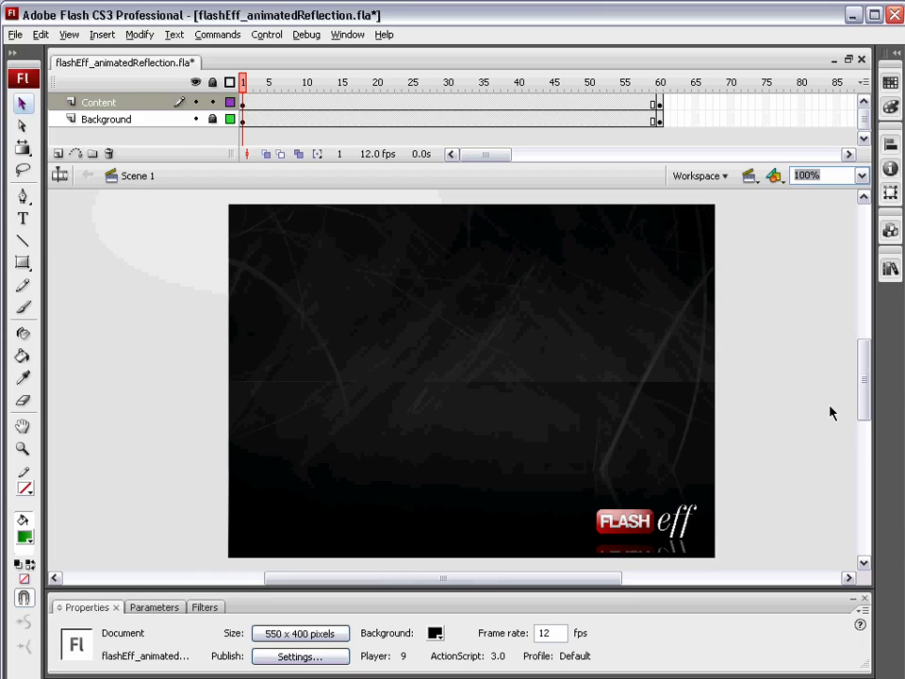
mouse_move(721, 525)
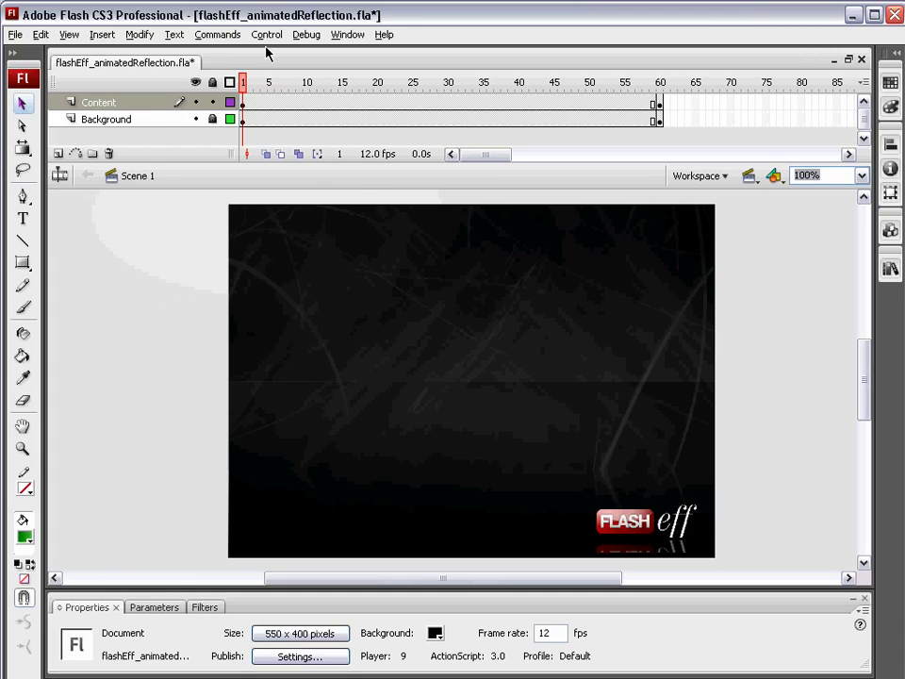
Preview the pixelBoss logo animation with Test Movie, then close the player
left_click(266, 35)
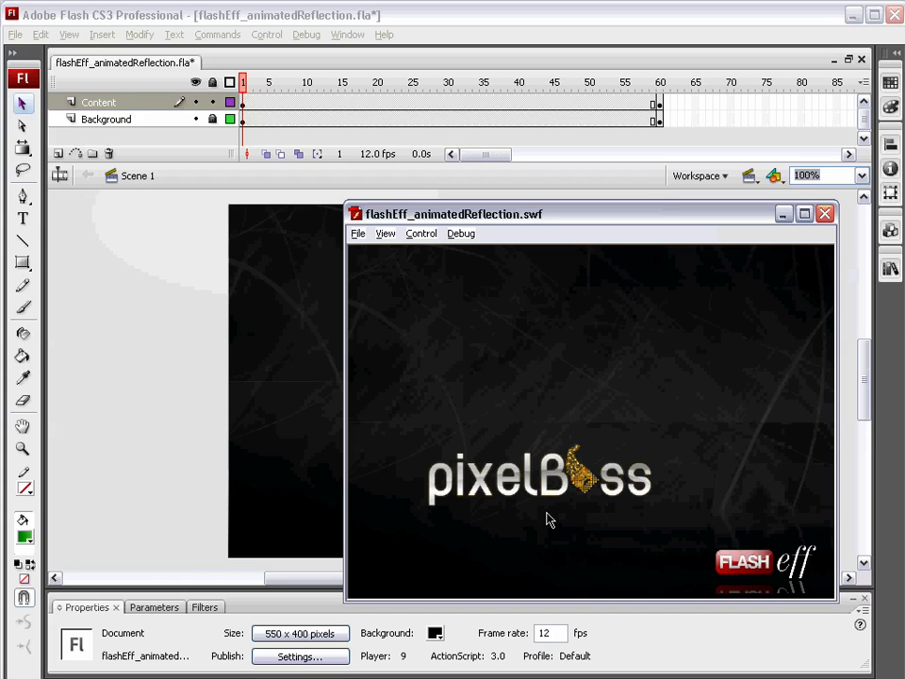
left_click(825, 213)
type("30")
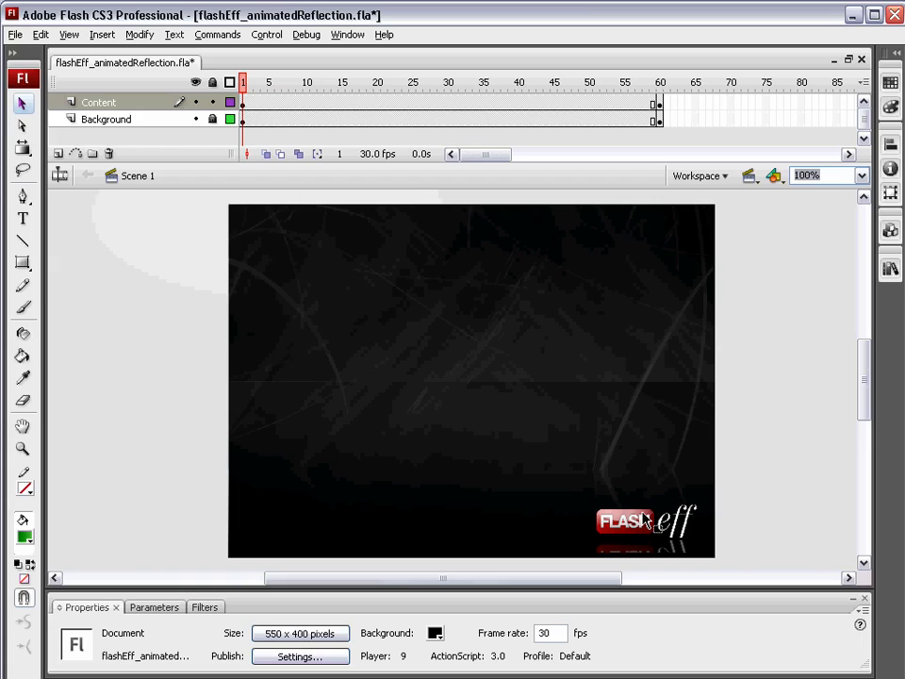
mouse_move(586, 281)
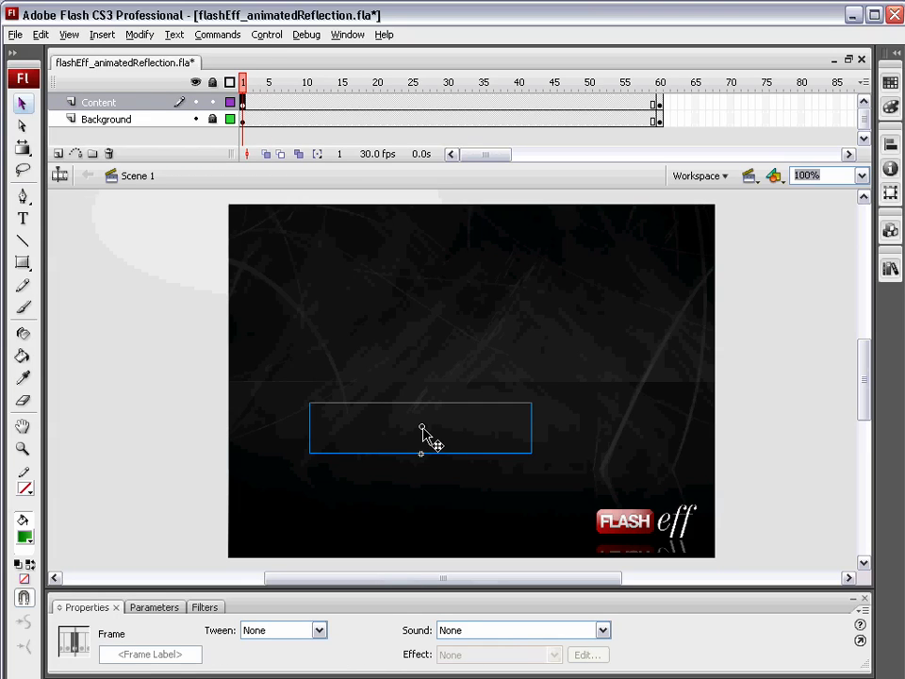
Select masterClipMC and drop a FlashEff component onto it from the Components list
left_click(421, 426)
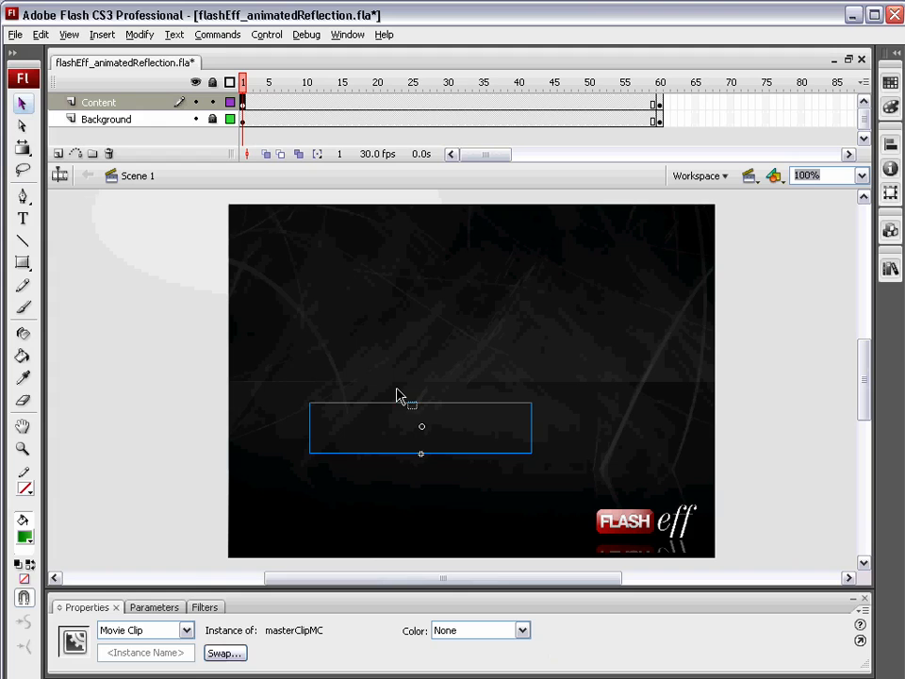
left_click(348, 35)
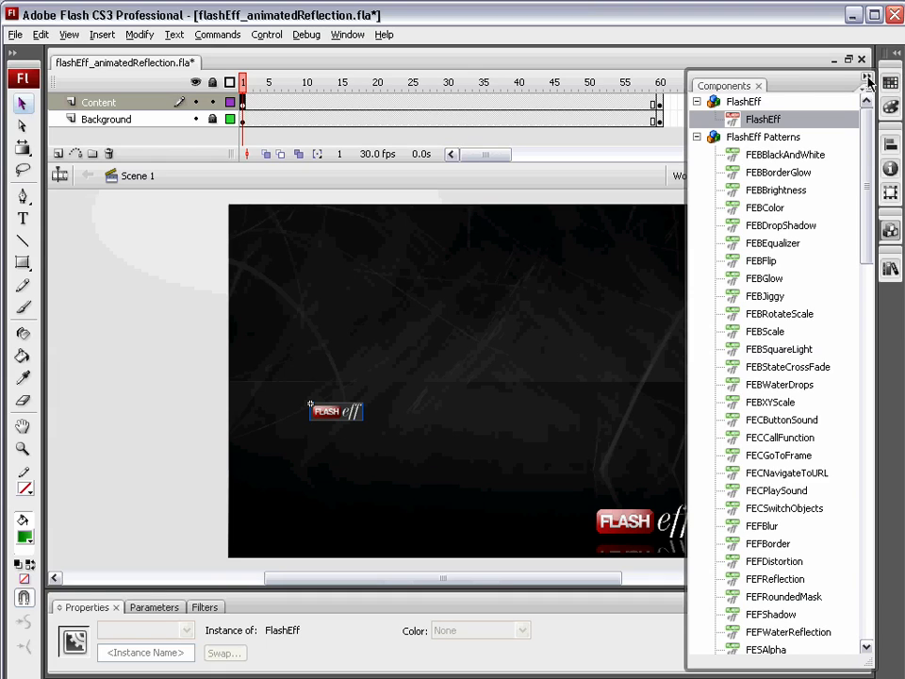
left_click(866, 80)
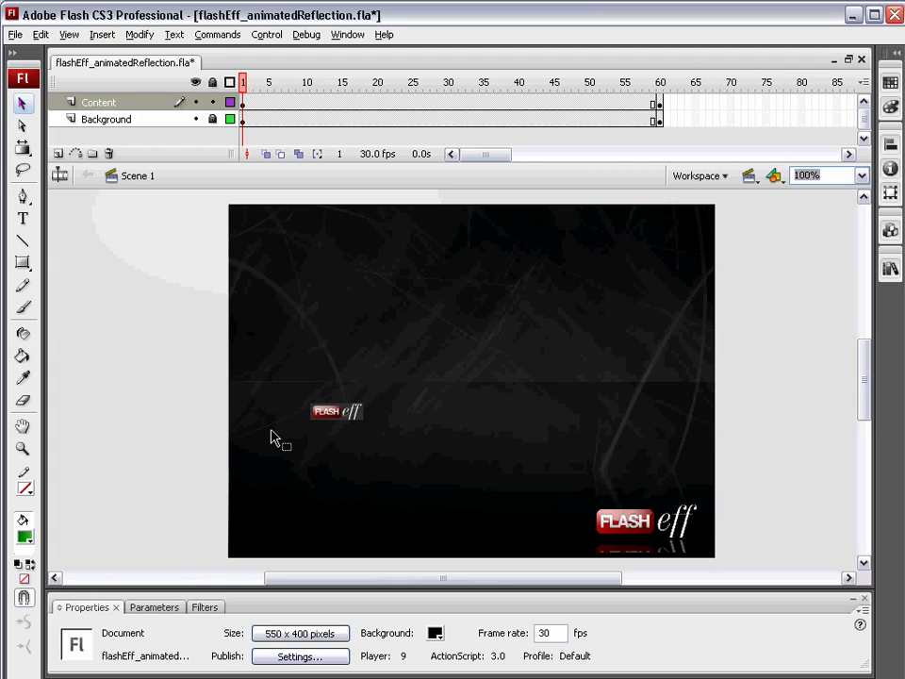
left_click(348, 35)
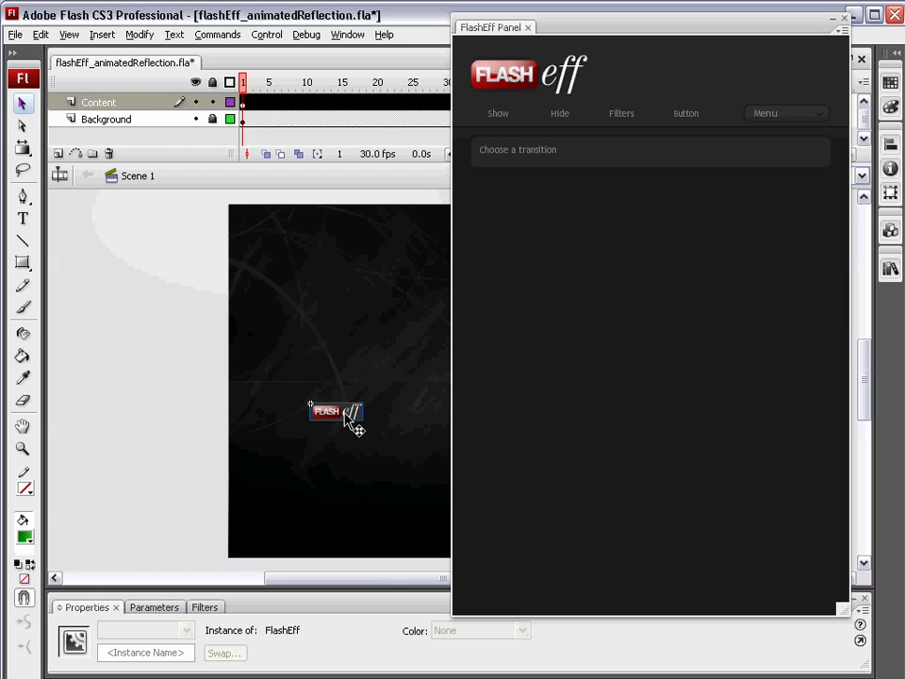
Add an FEFReflection filter with reflectionDistance 10 and reflectionDropOffPercent 70
left_click(620, 113)
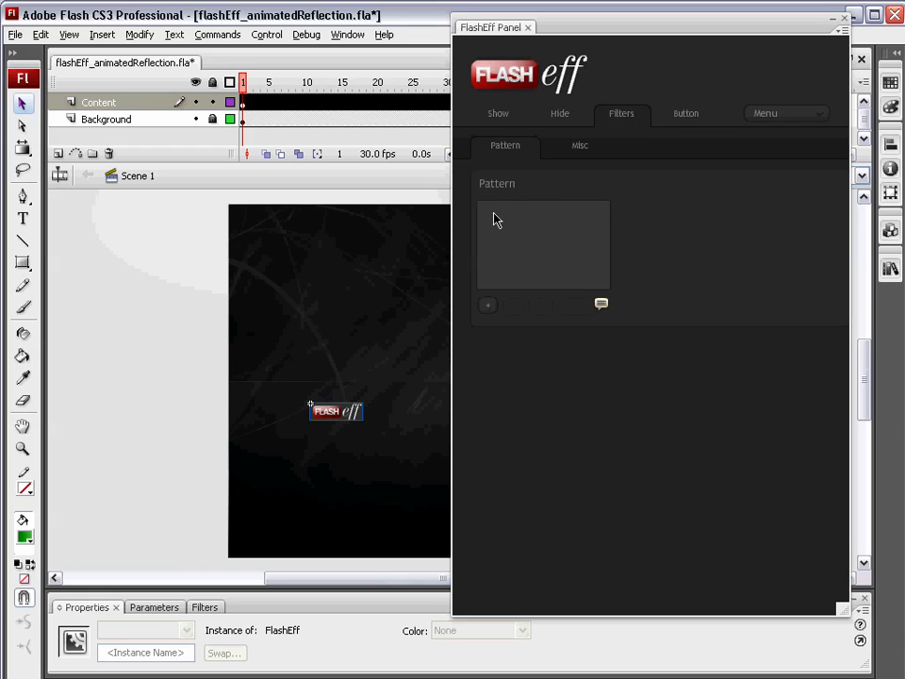
left_click(487, 303)
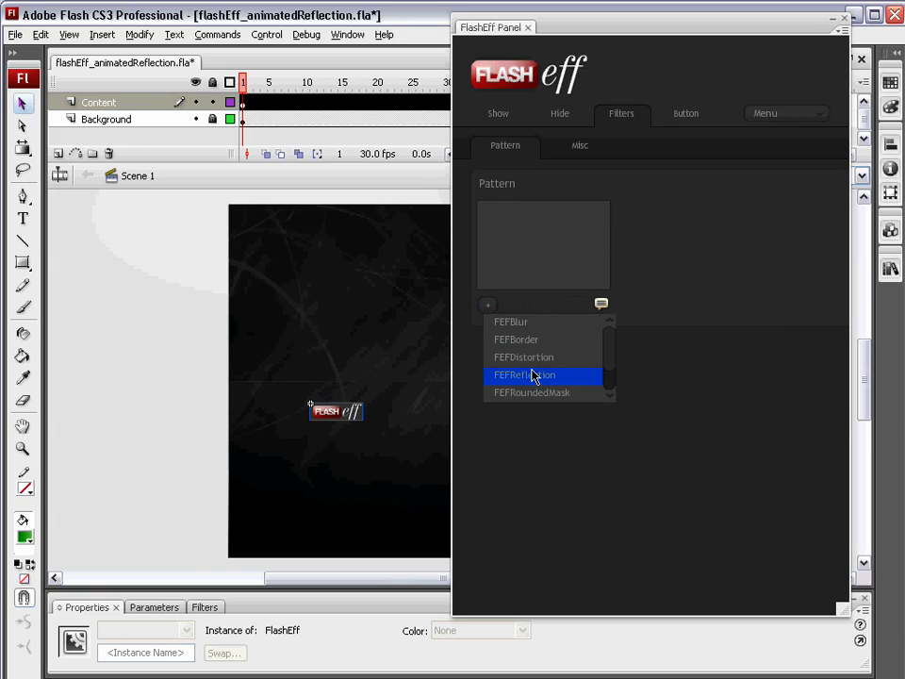
mouse_move(617, 353)
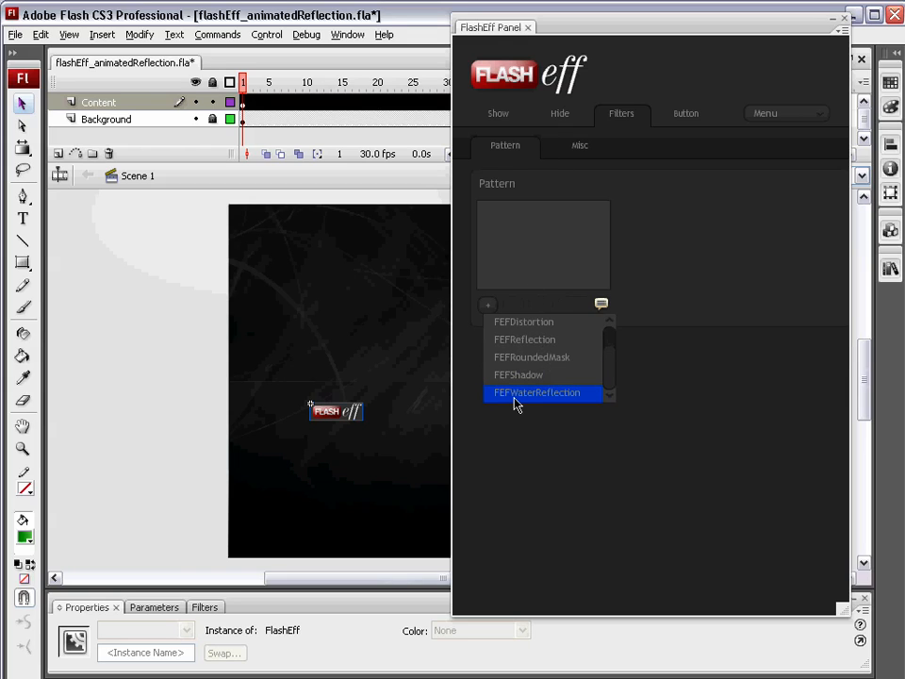
mouse_move(557, 399)
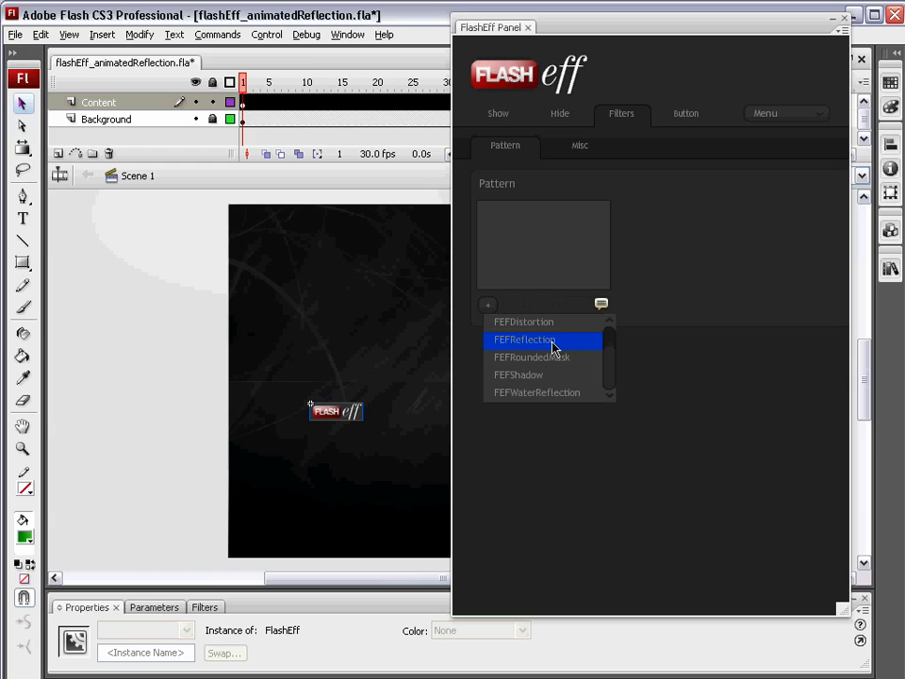
left_click(524, 339)
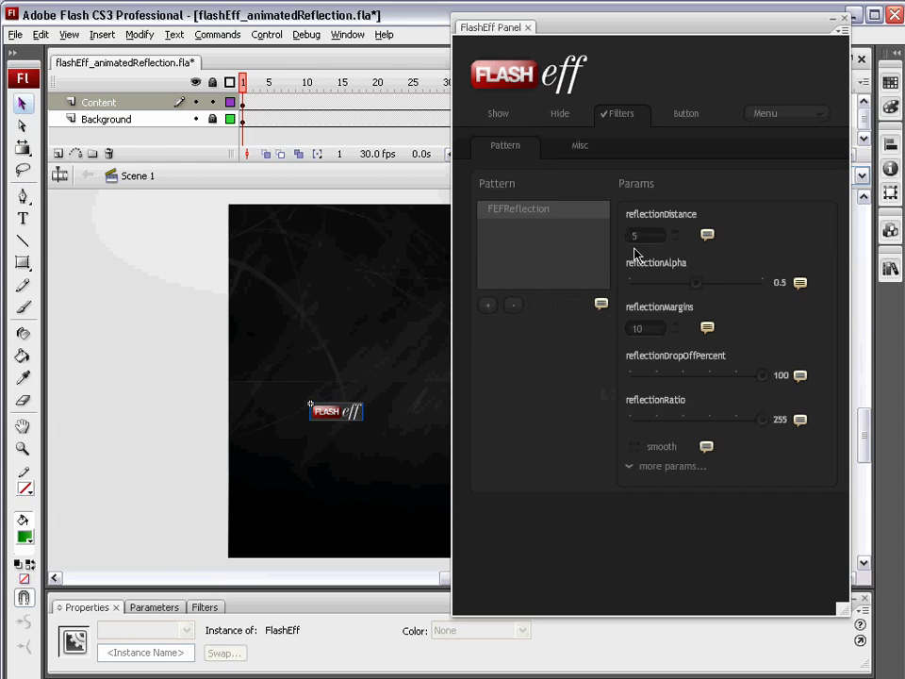
left_click(650, 235)
type("10")
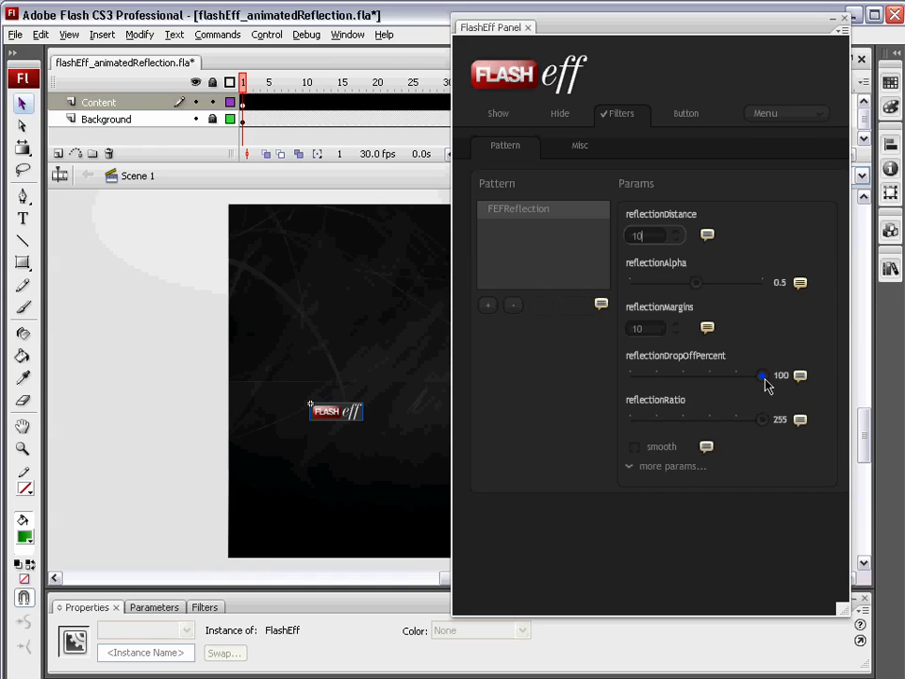
left_click_drag(762, 375, 721, 375)
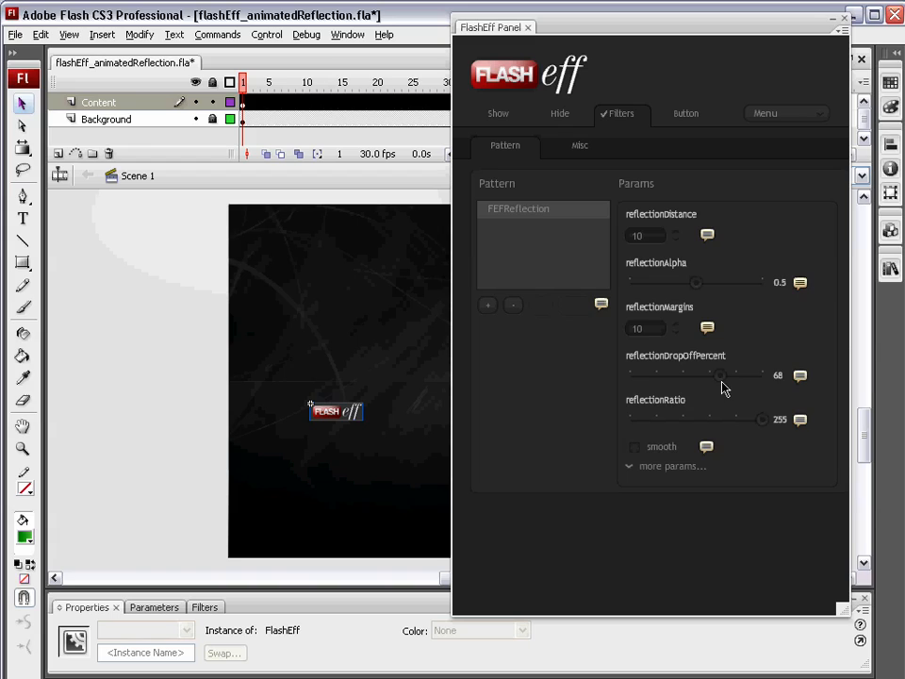
left_click_drag(719, 374, 723, 374)
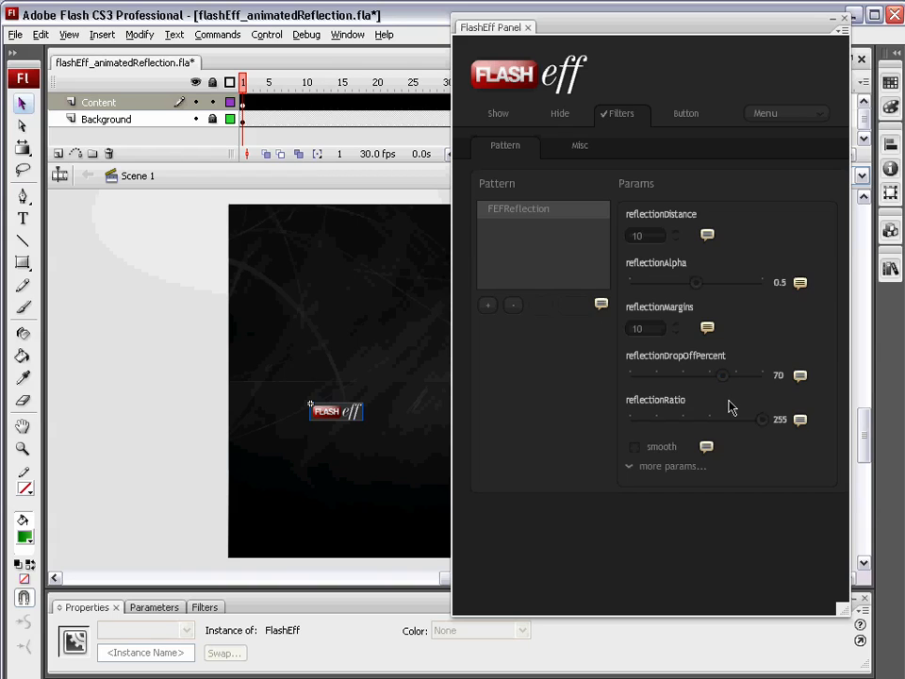
mouse_move(646, 375)
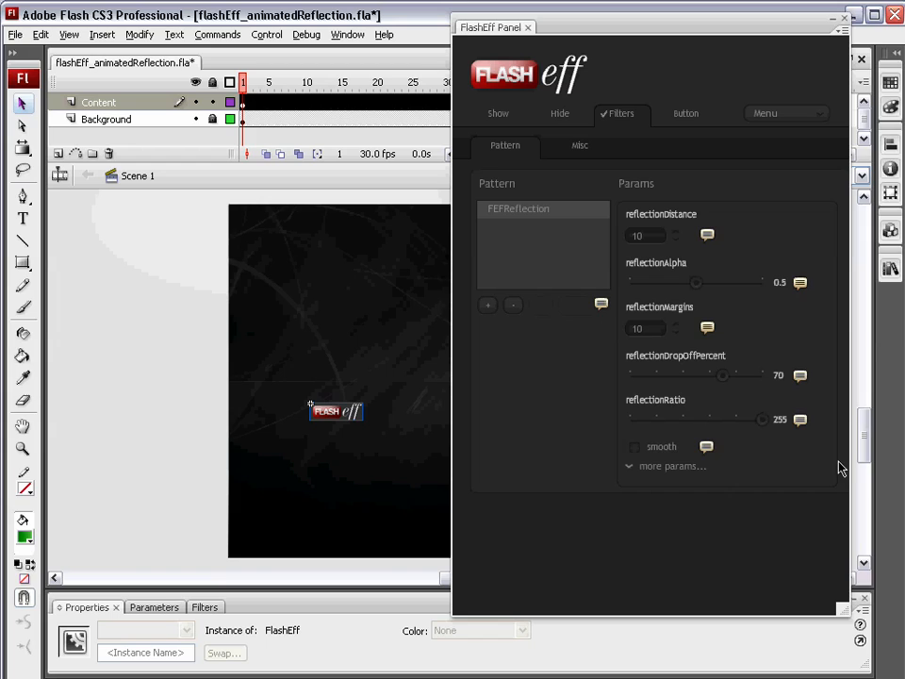
mouse_move(719, 396)
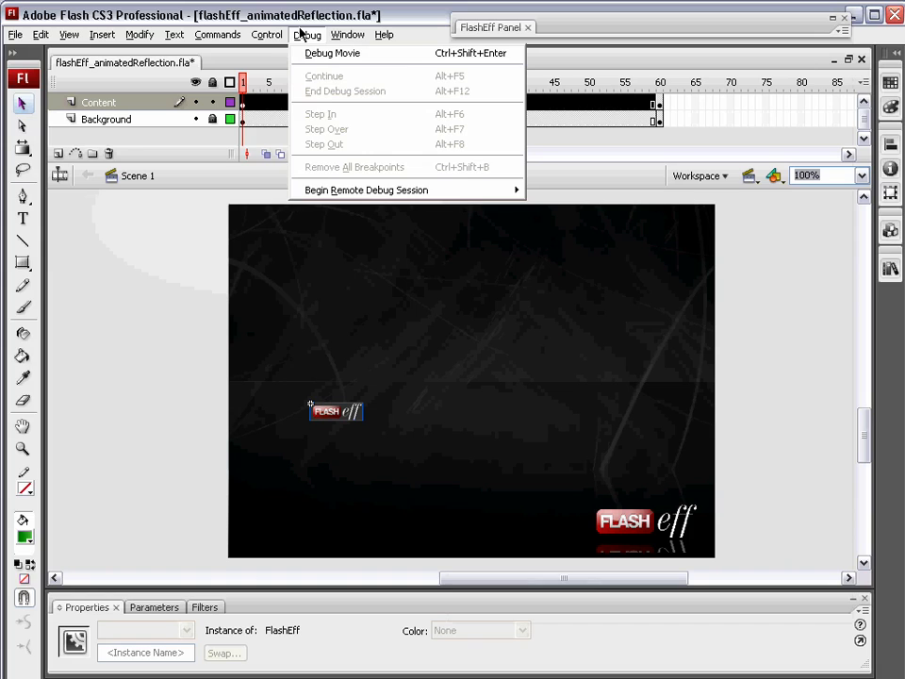
left_click(331, 53)
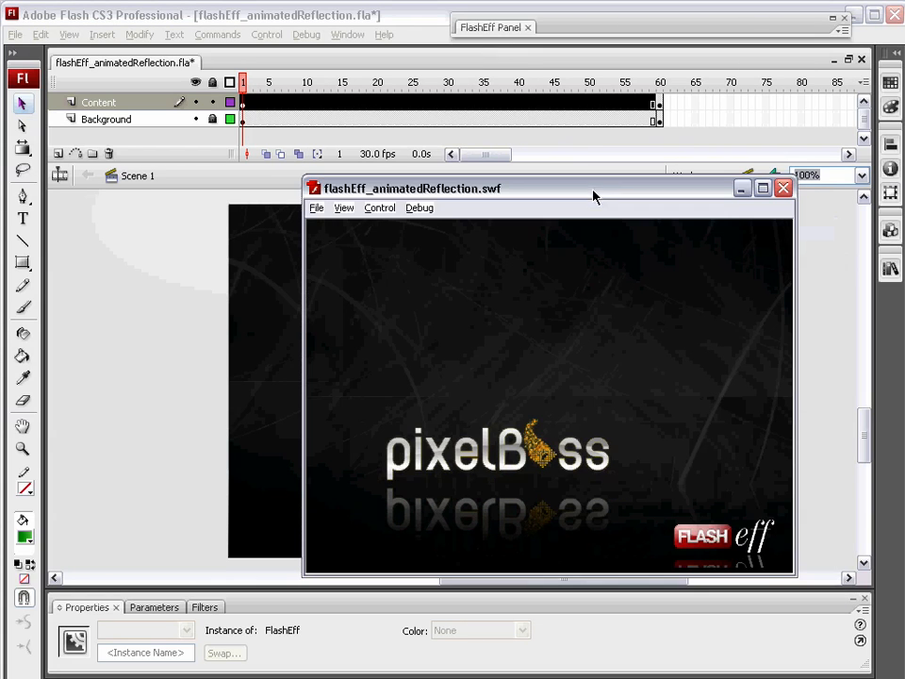
mouse_move(417, 540)
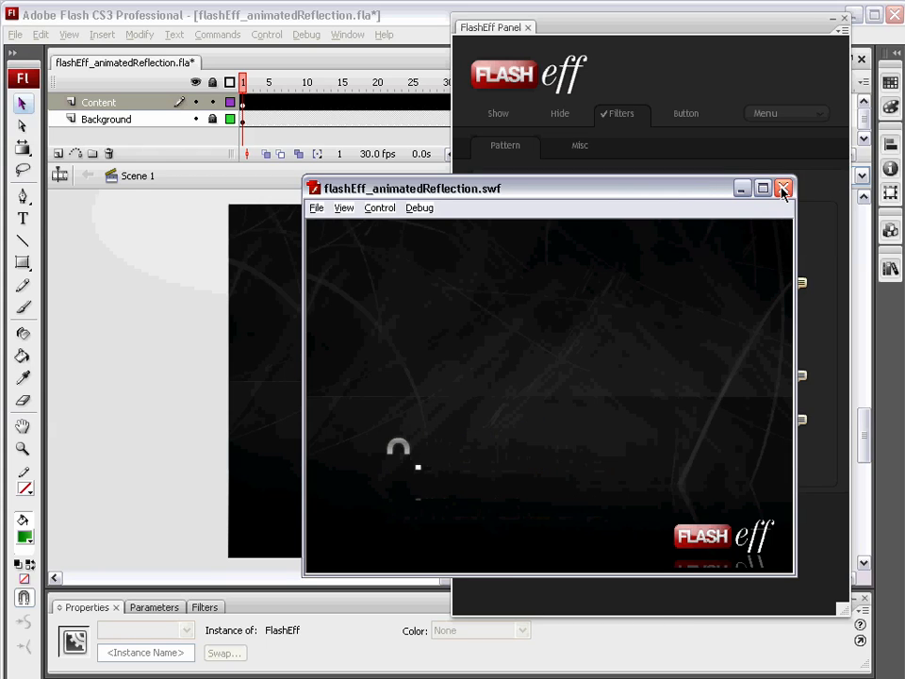
left_click(782, 188)
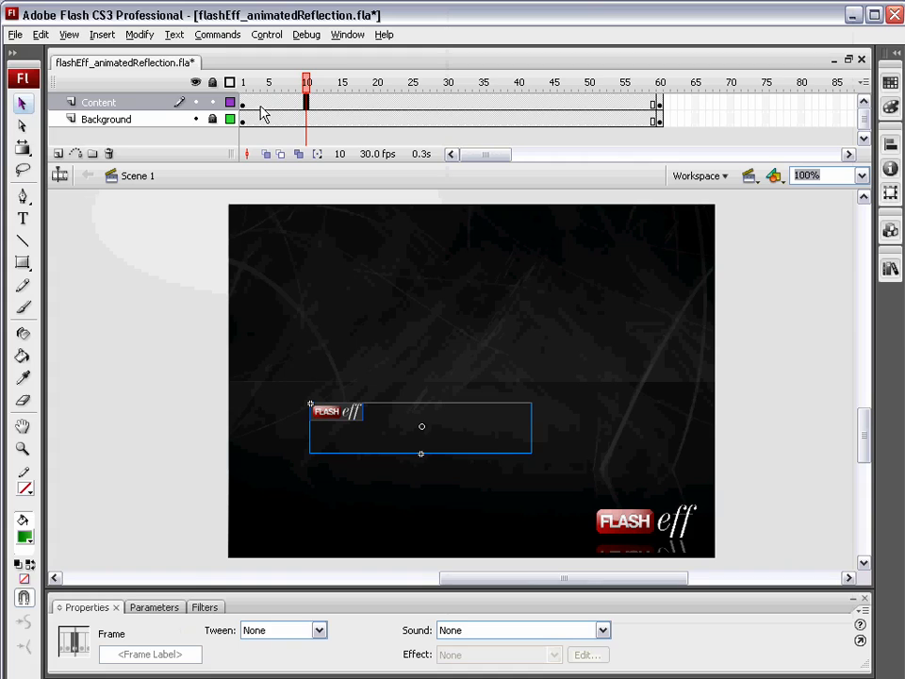
Extend all layers to frame 60 and insert a new layer above Content
right_click(660, 102)
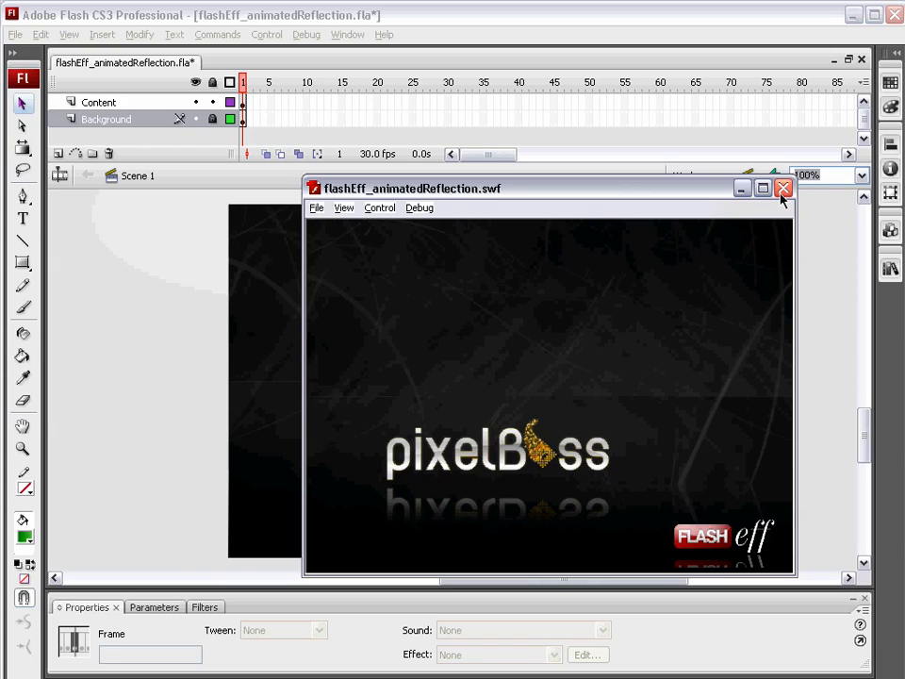
left_click(782, 188)
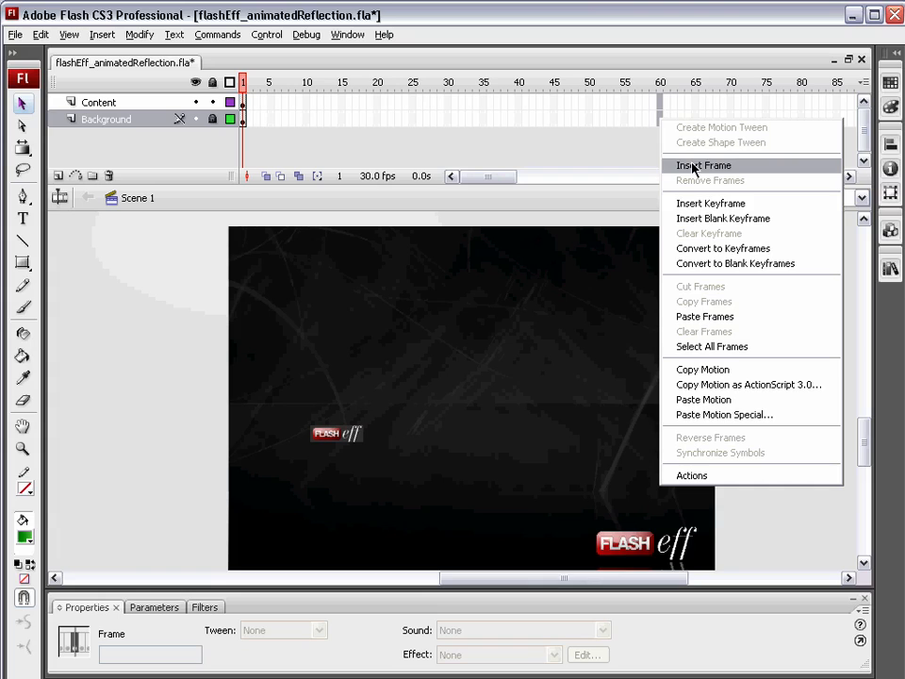
mouse_move(705, 174)
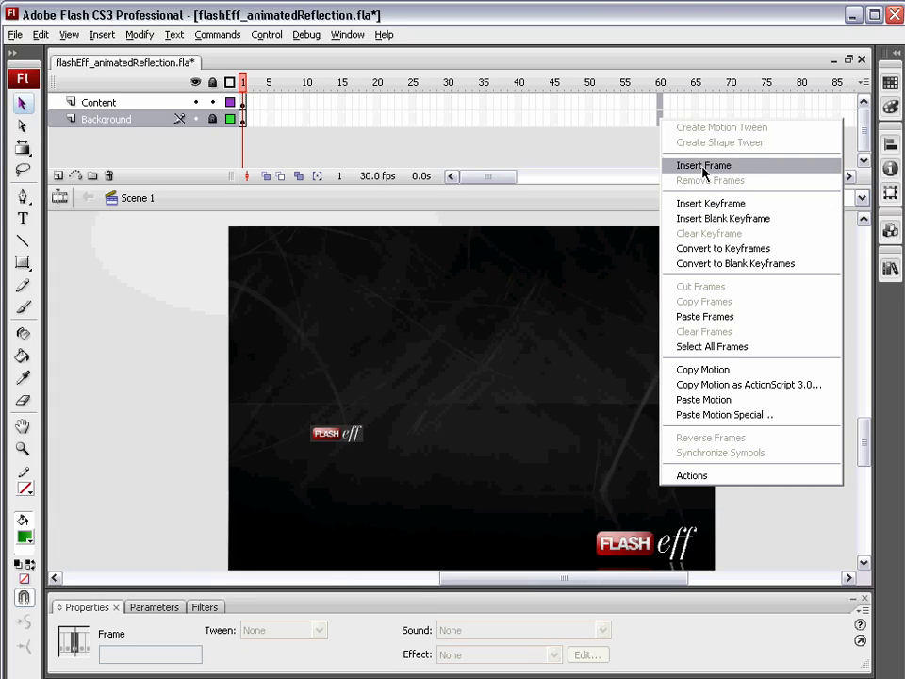
left_click(703, 164)
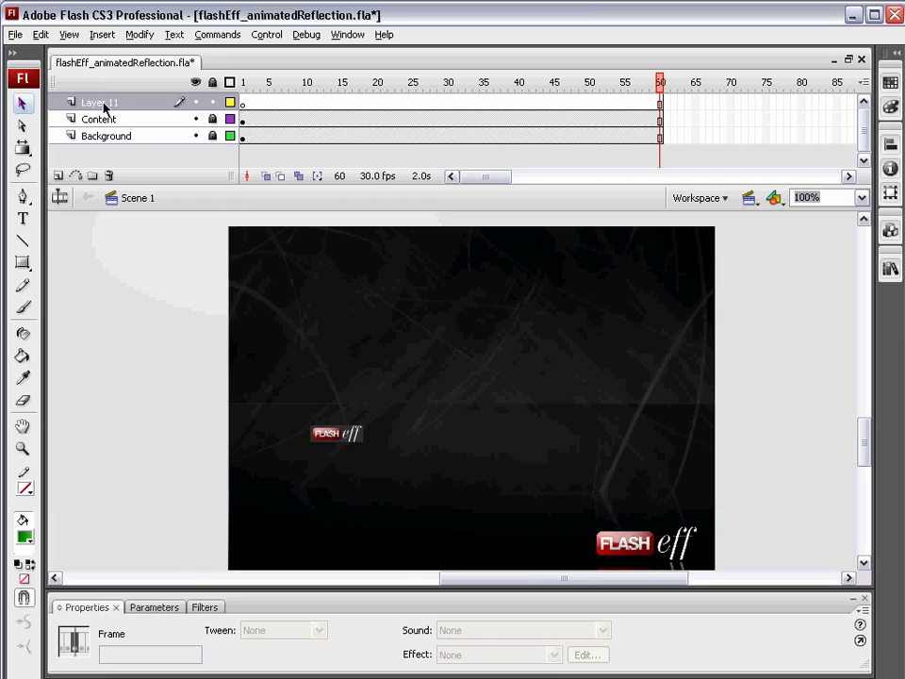
Rename the layer Box, draw a green rectangle primitive bar, and convert it to movie clip mc_Bar
double_click(99, 102)
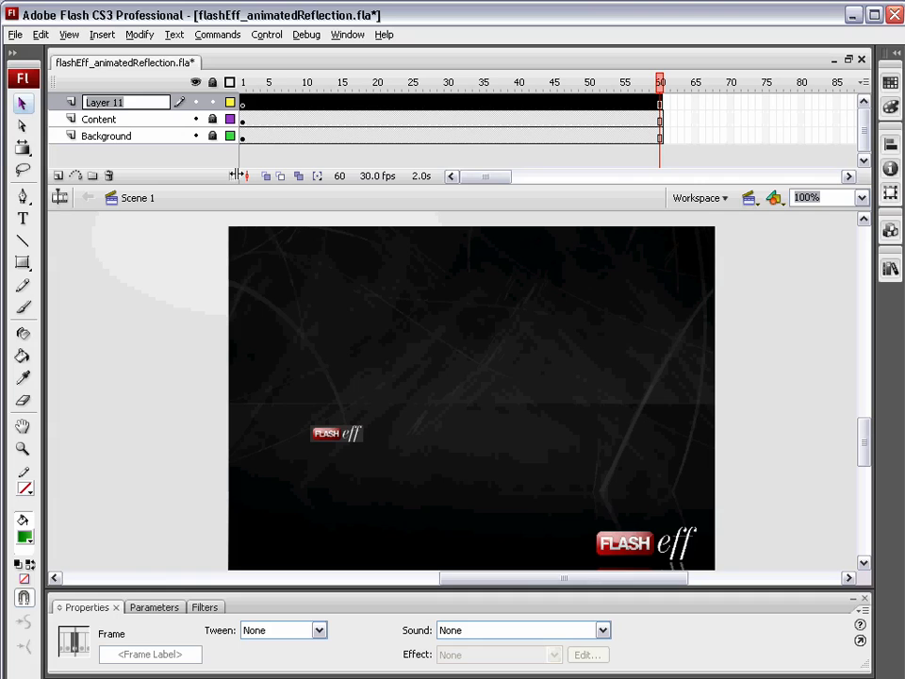
type("Box")
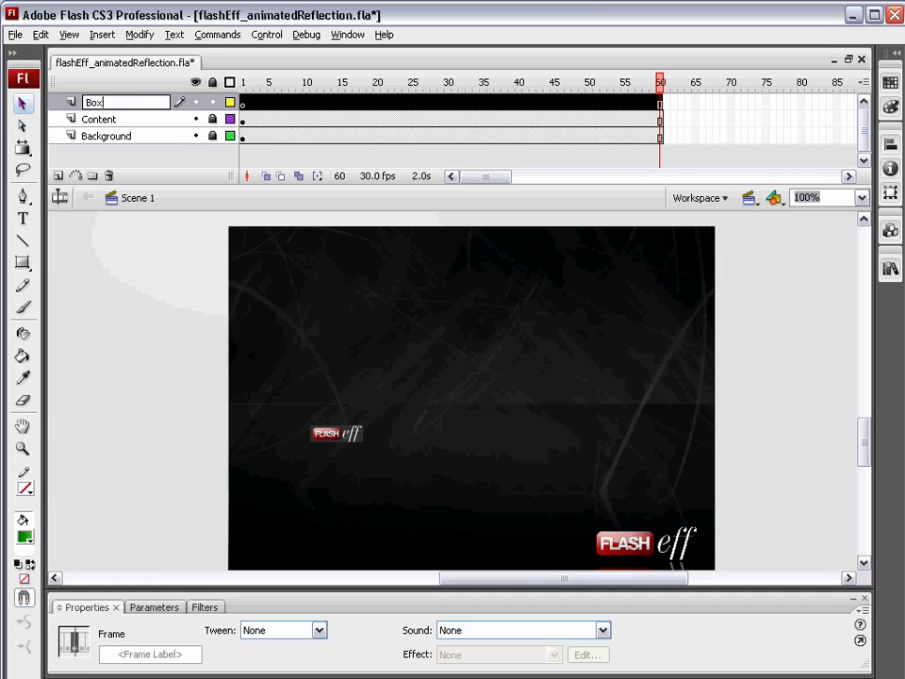
left_click(22, 265)
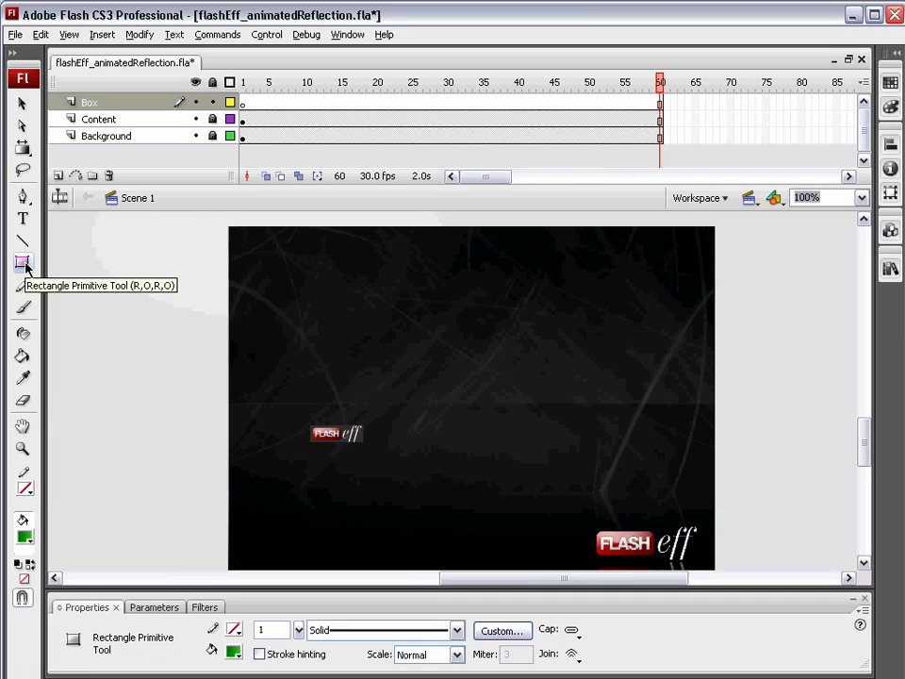
left_click(22, 263)
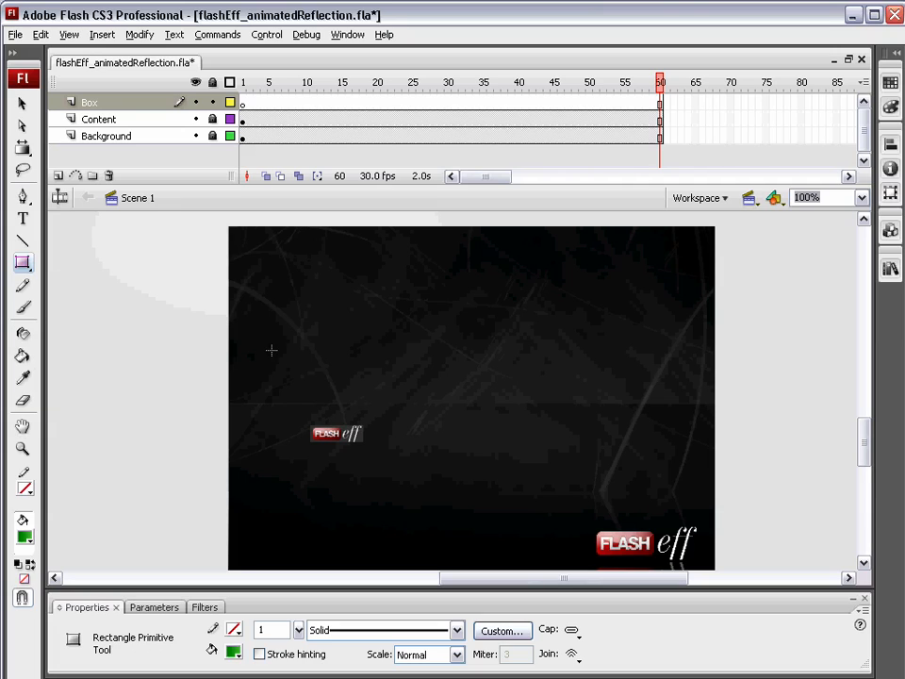
left_click_drag(256, 450, 385, 478)
type("mc_")
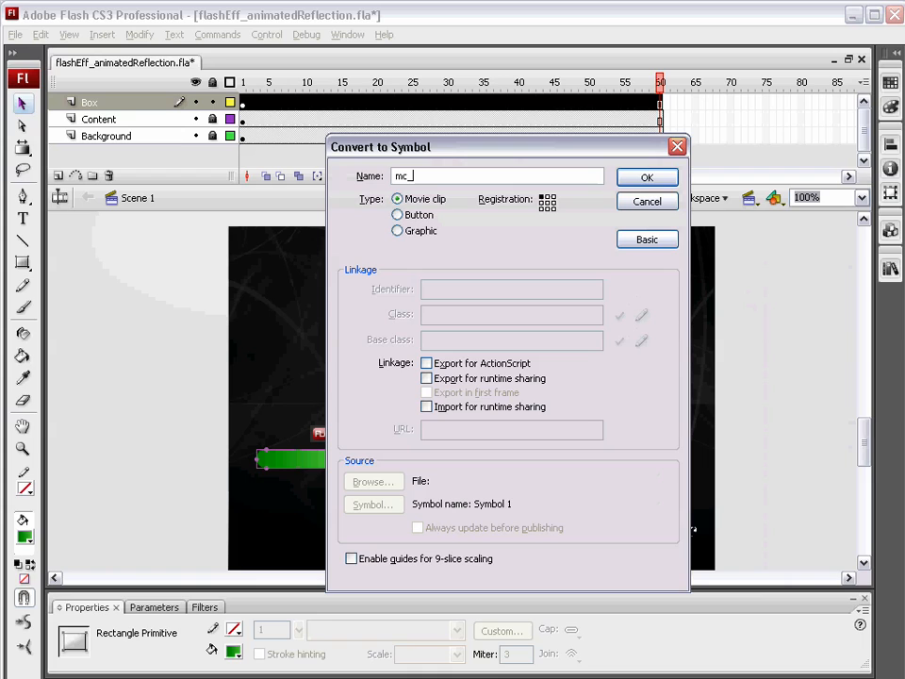
type("Bar")
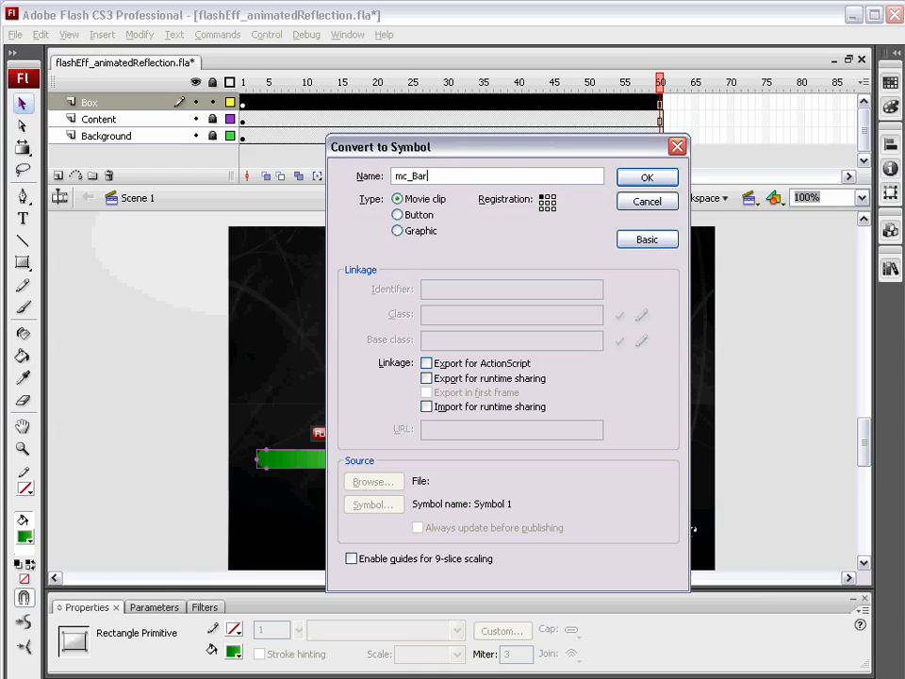
left_click(646, 178)
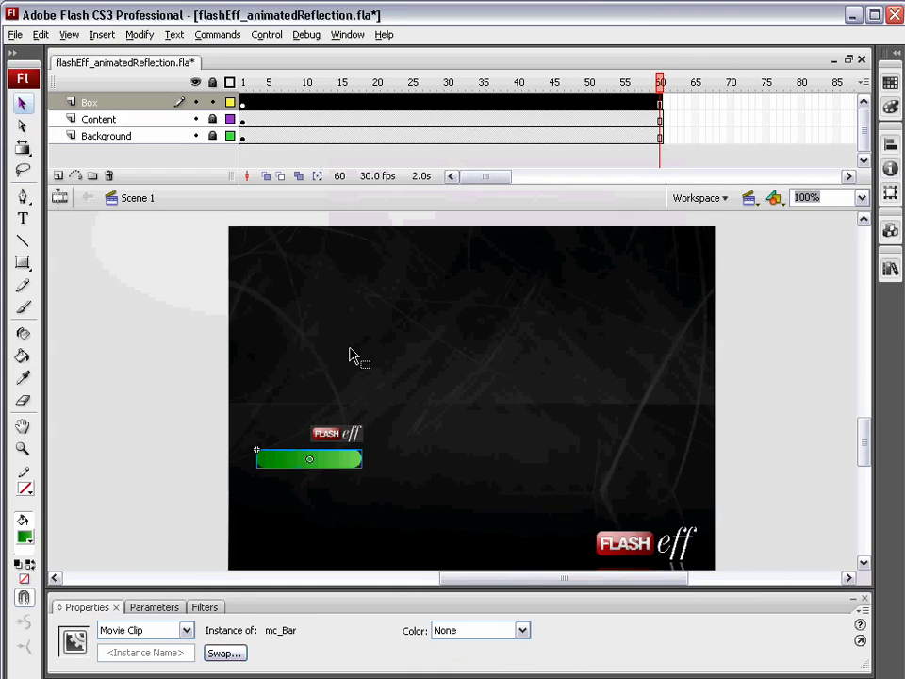
Keyframe frame 60 with the bar moved right, then add a rotating motion tween
left_click(242, 102)
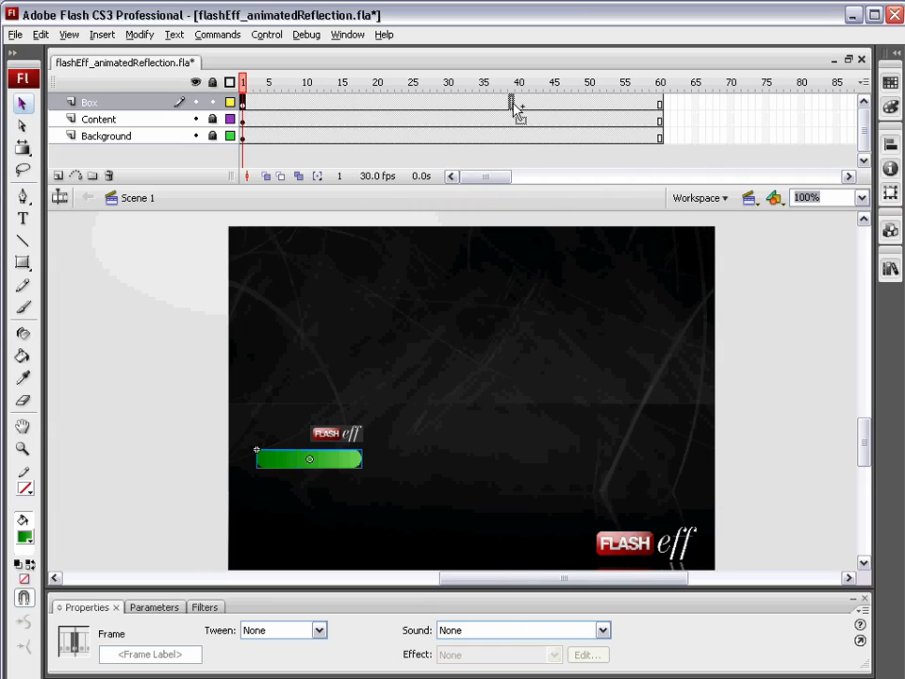
left_click(660, 82)
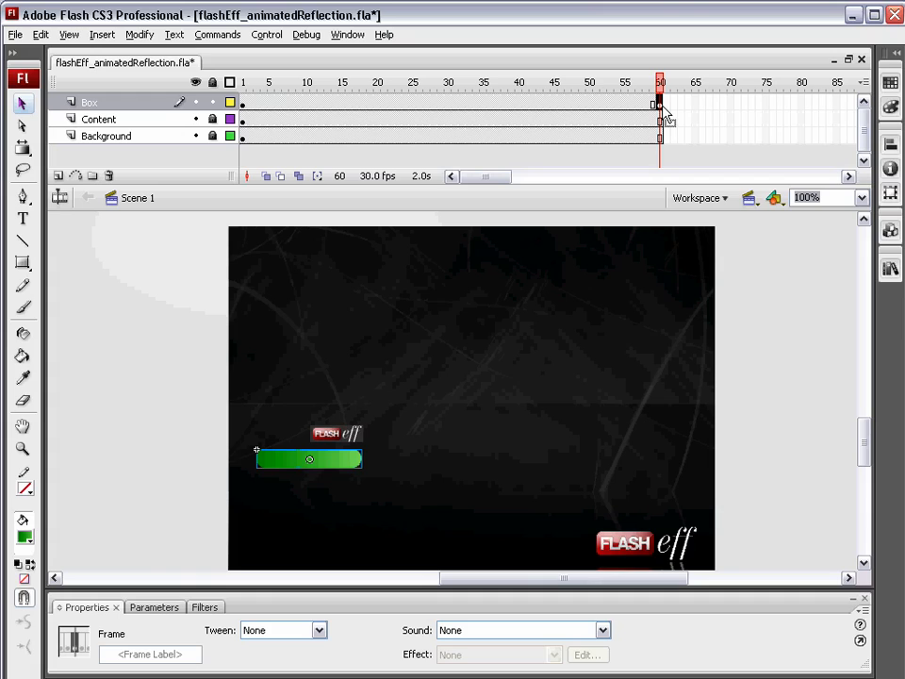
mouse_move(462, 290)
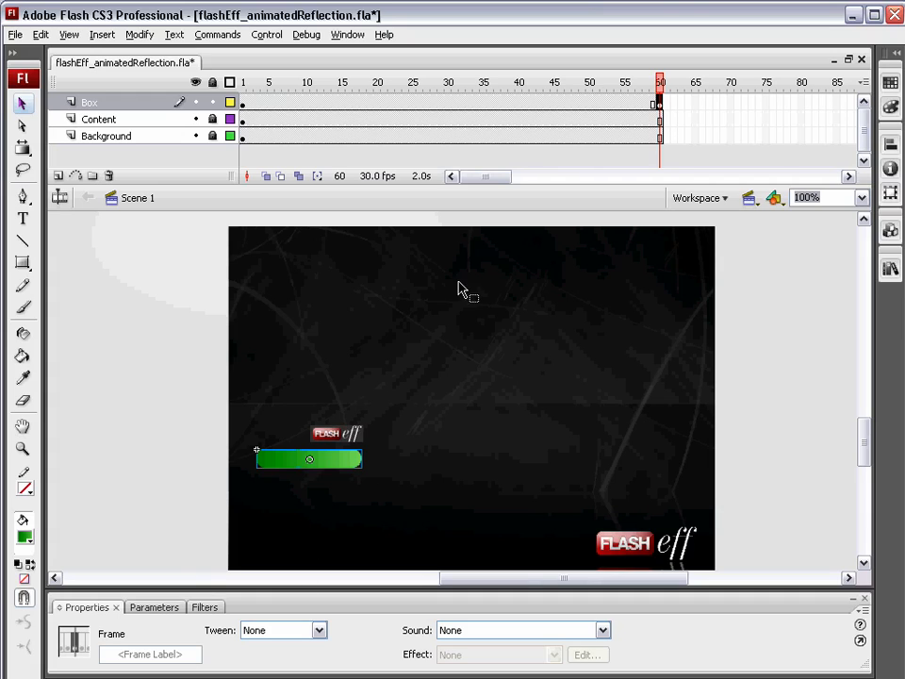
left_click_drag(309, 459, 625, 459)
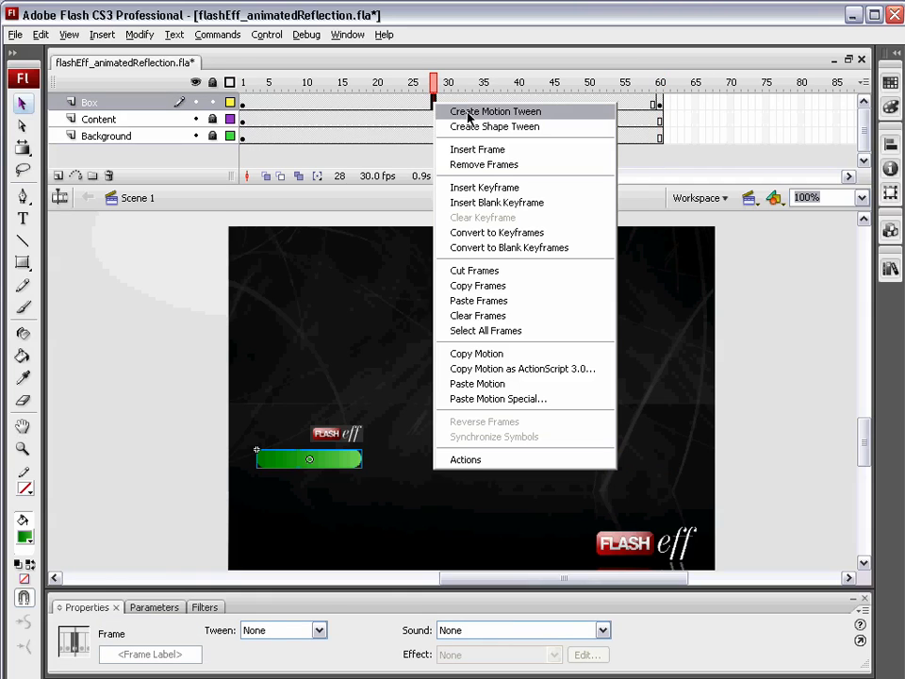
left_click(494, 111)
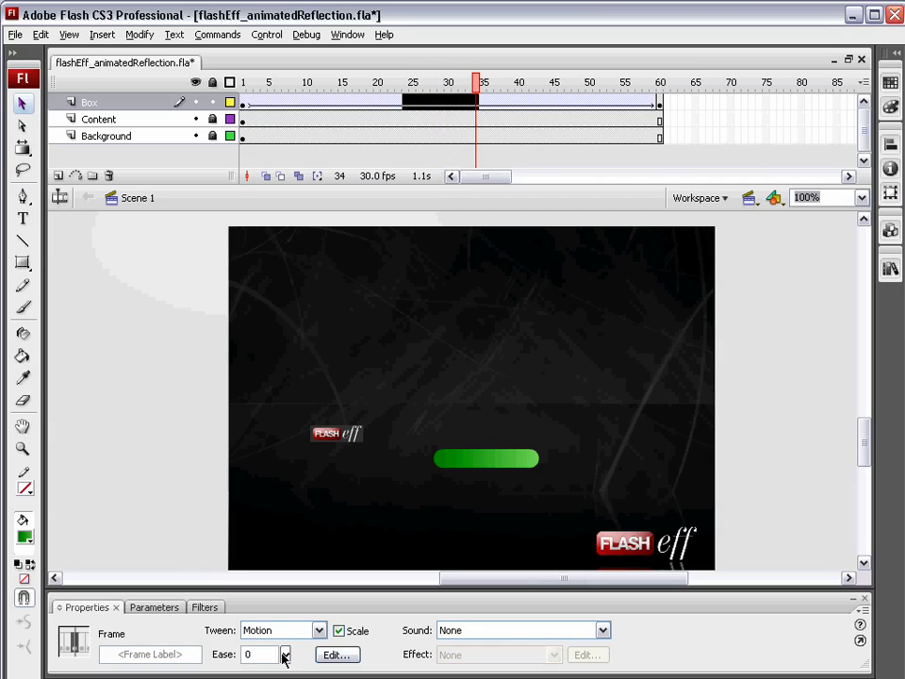
mouse_move(333, 591)
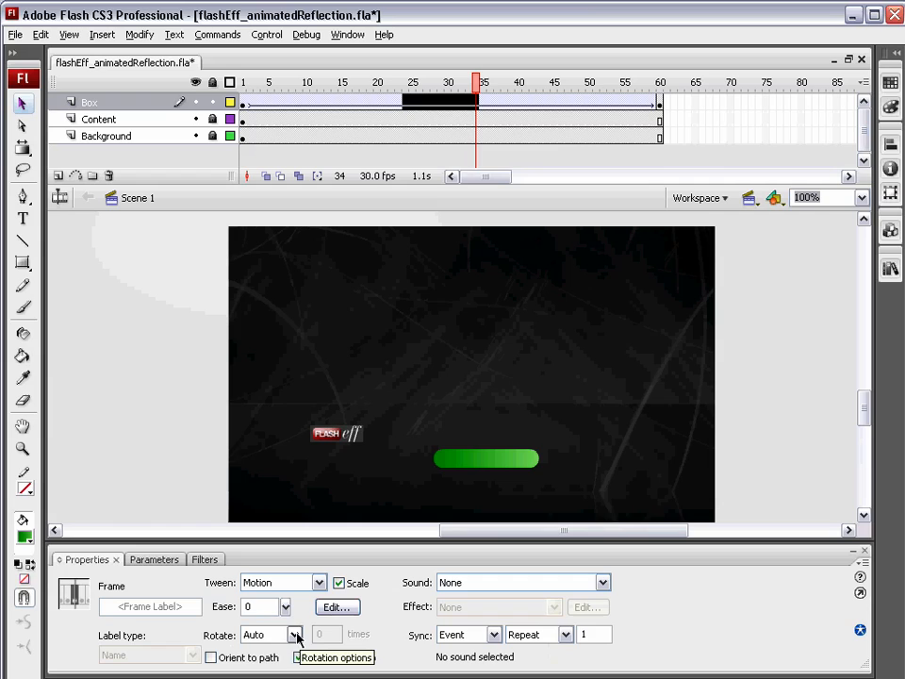
left_click(297, 633)
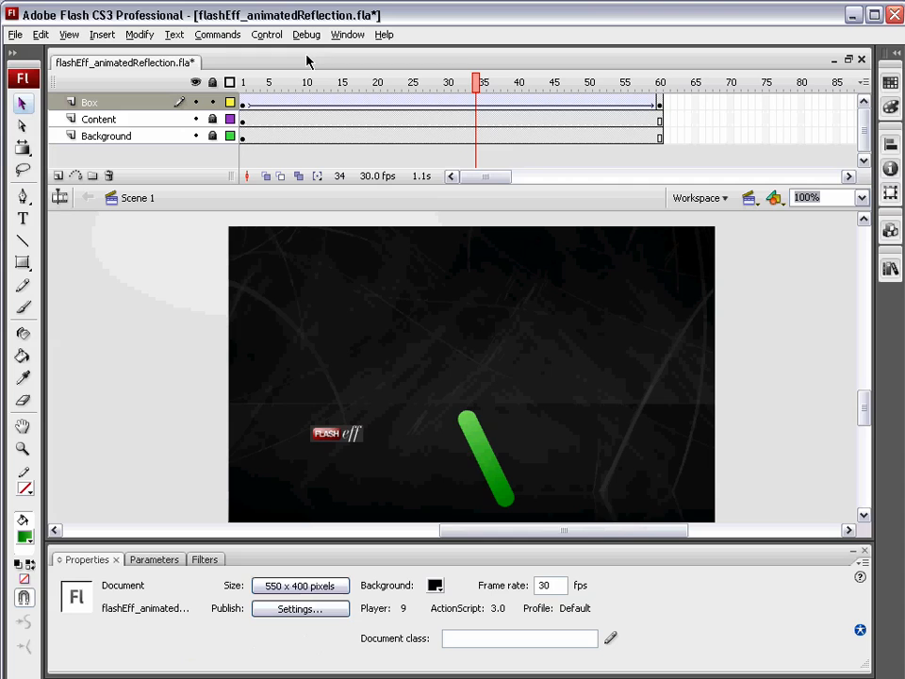
left_click(266, 34)
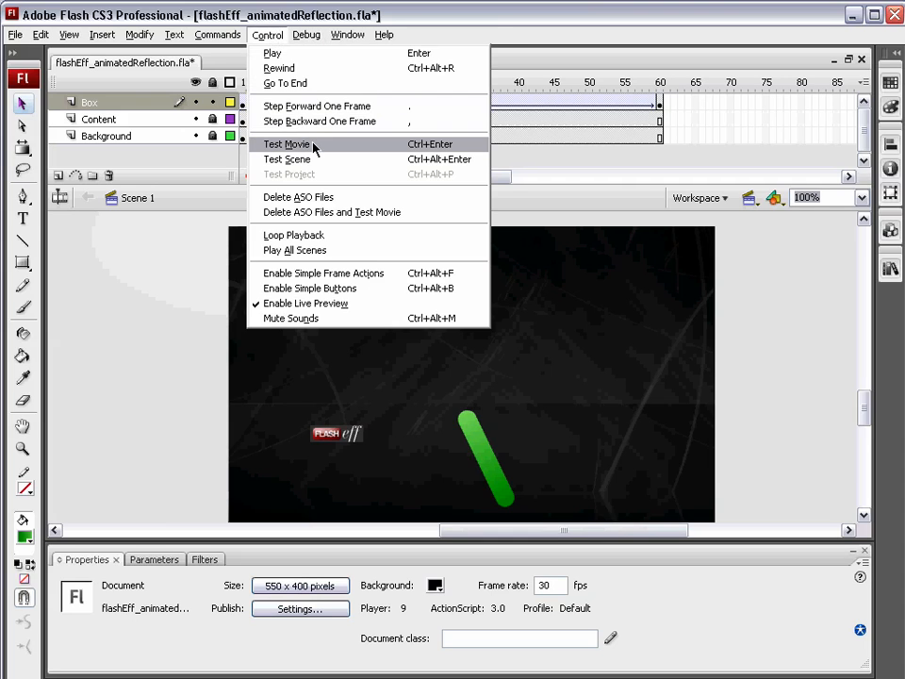
left_click(287, 143)
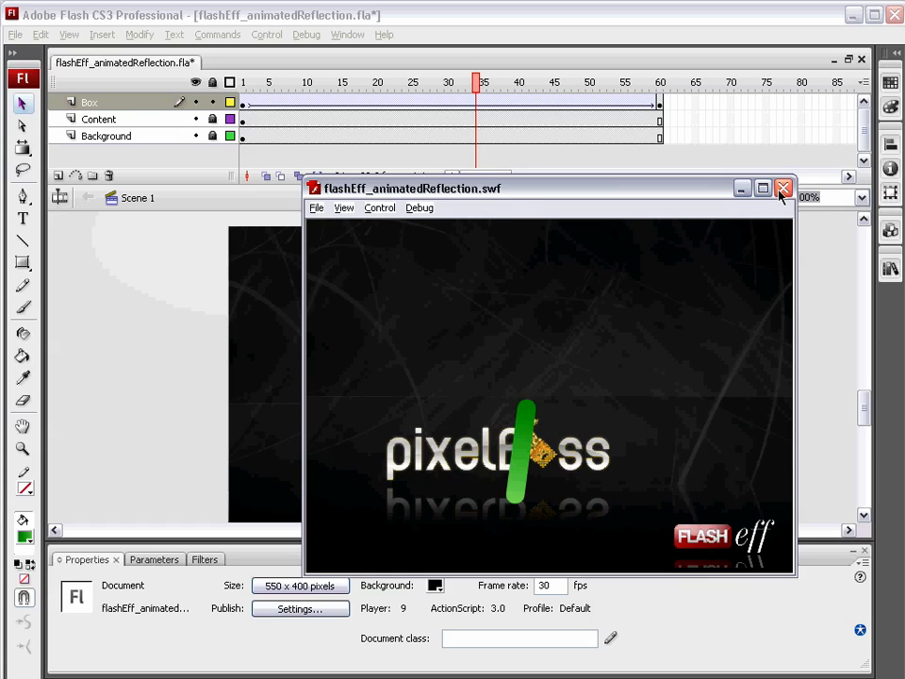
left_click(782, 188)
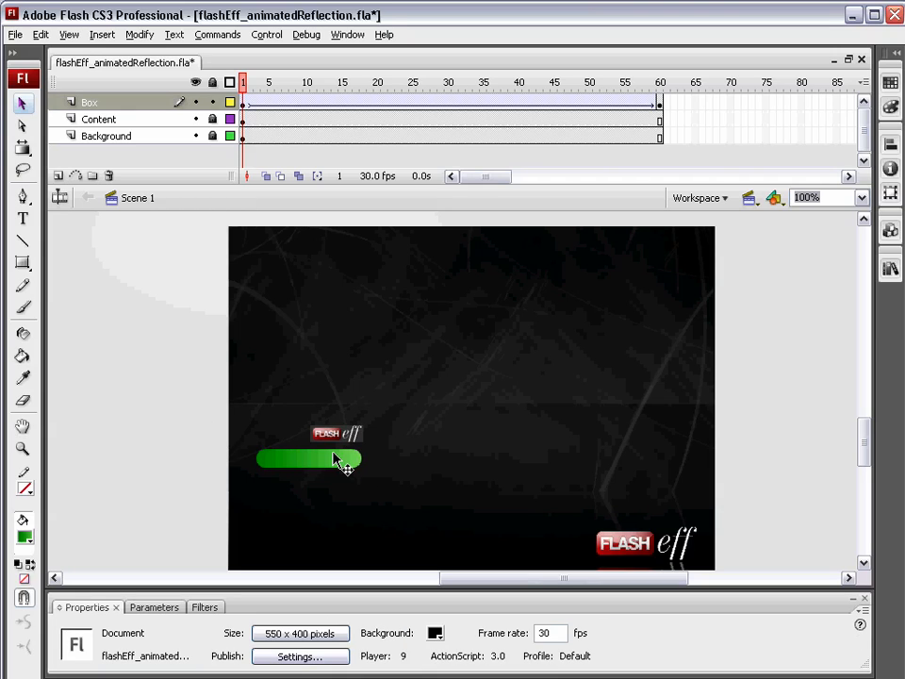
Name the green bar instance flyingBox
left_click(309, 459)
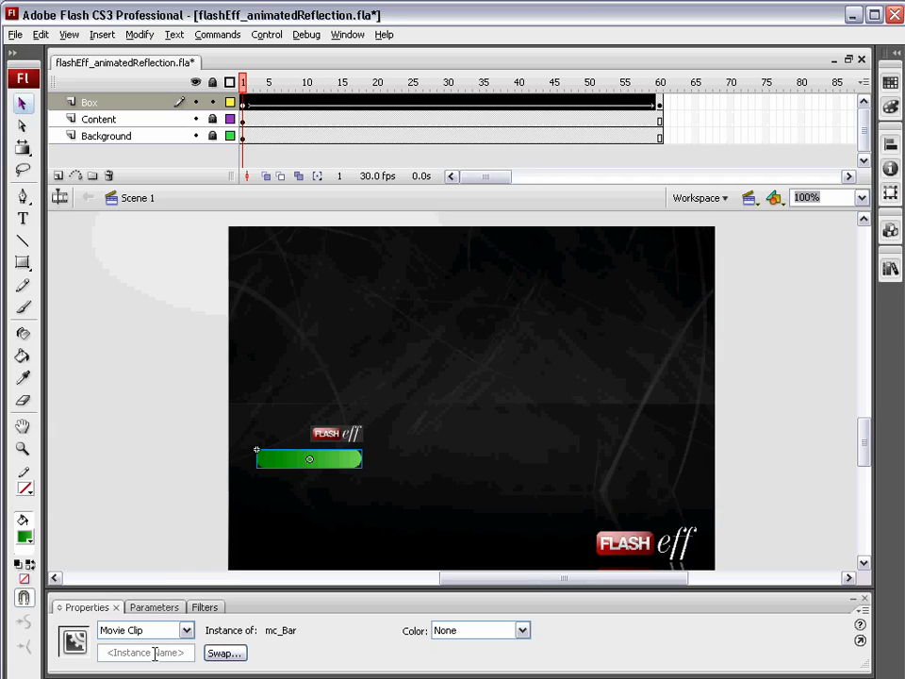
left_click(146, 652)
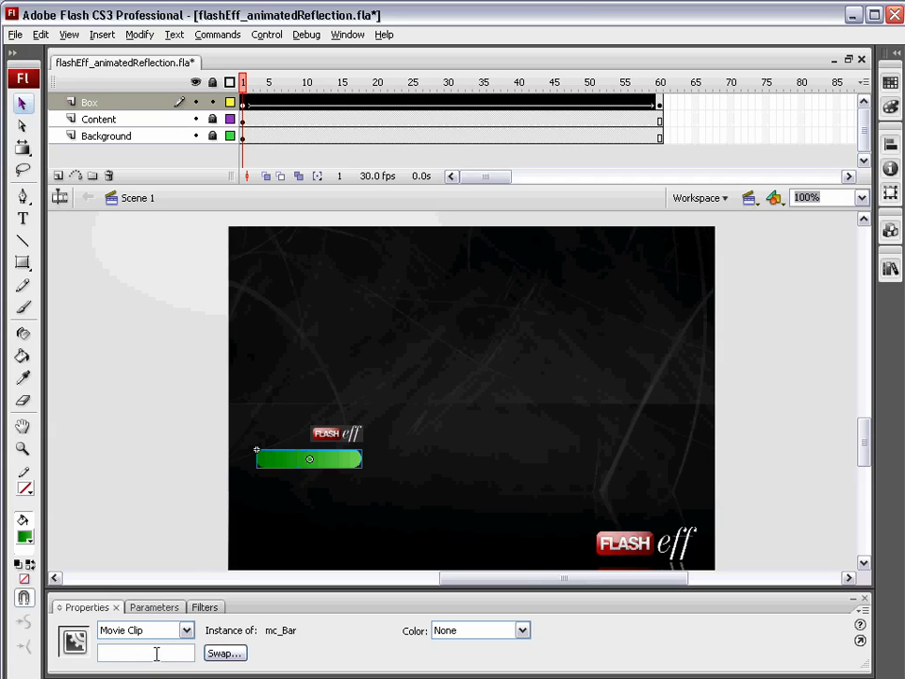
type("flyingBox")
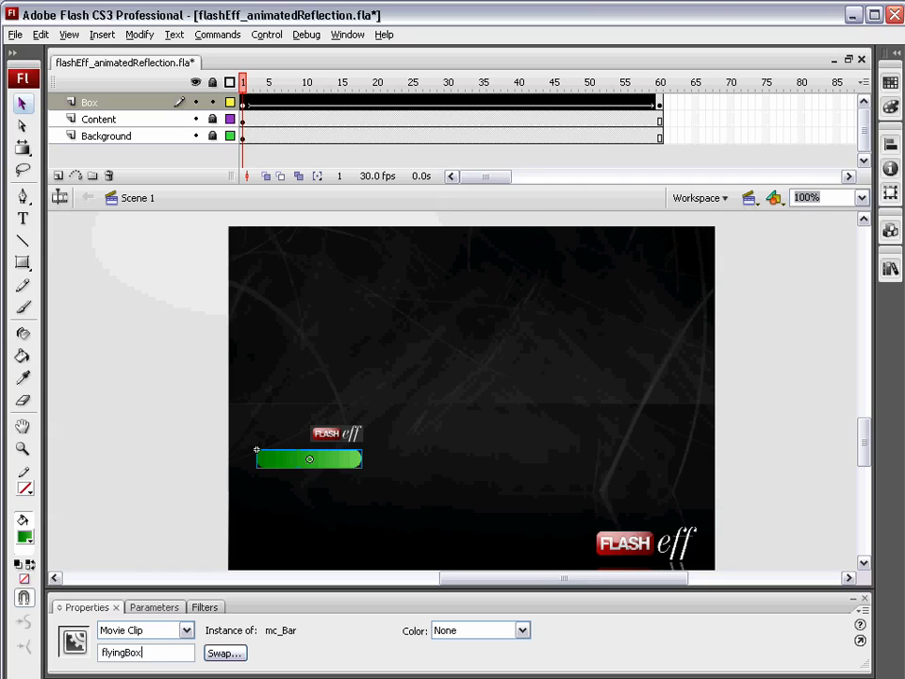
Select the Box layer's tweened frames and cut them
left_click(146, 651)
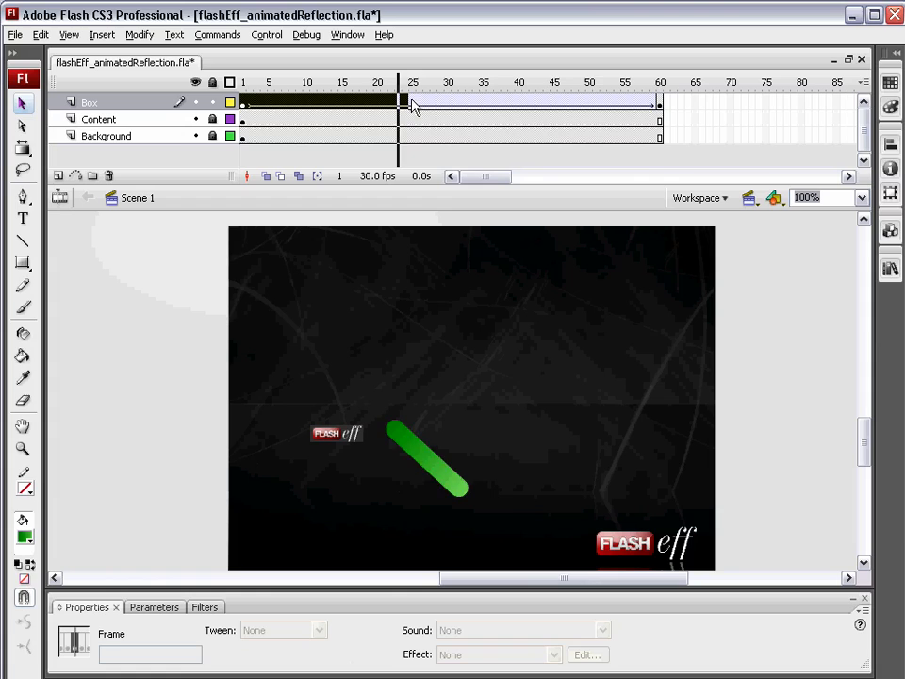
right_click(659, 102)
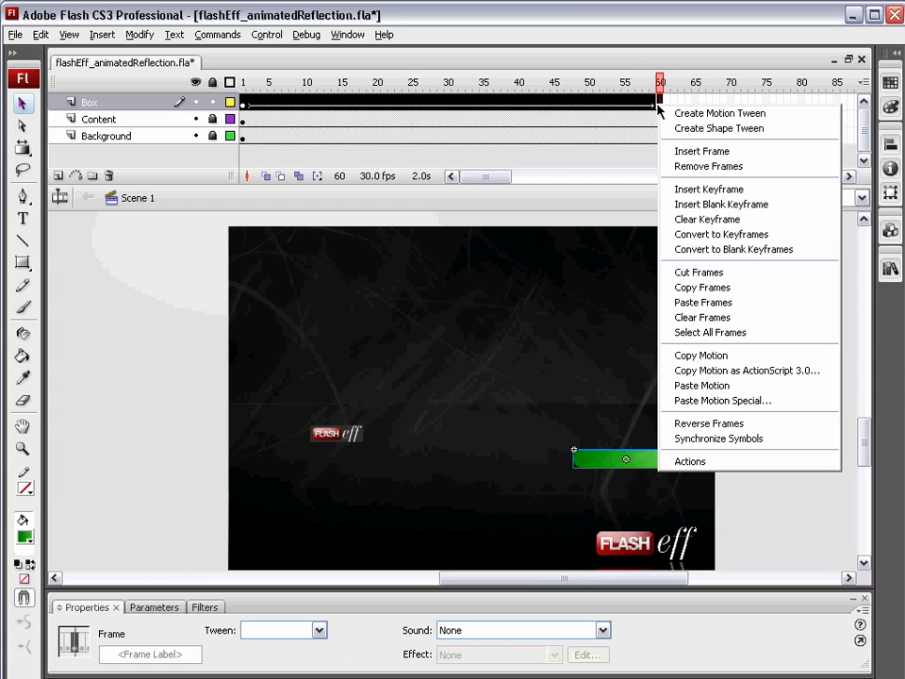
mouse_move(712, 281)
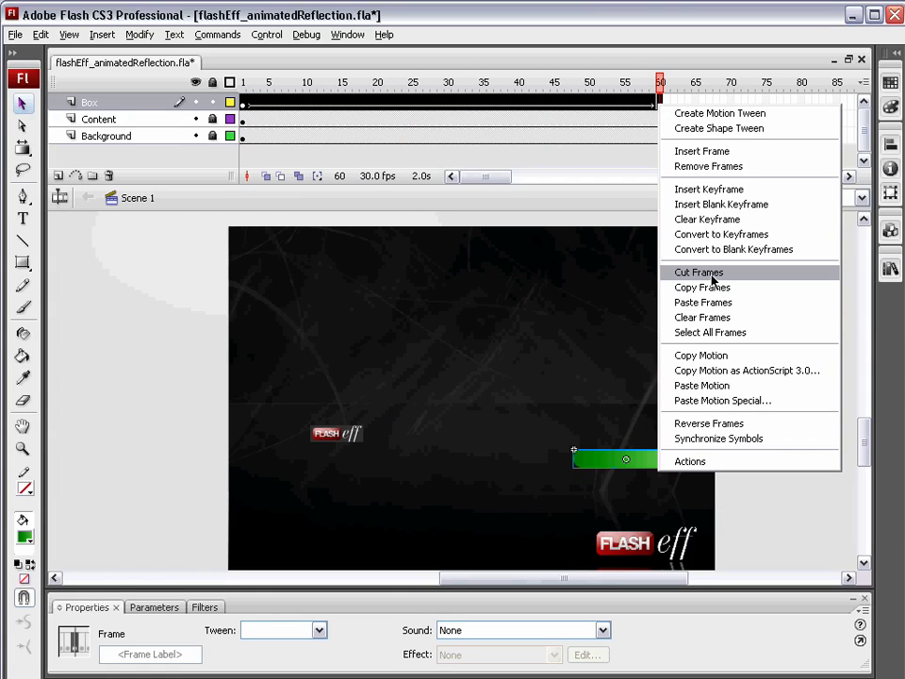
left_click(698, 271)
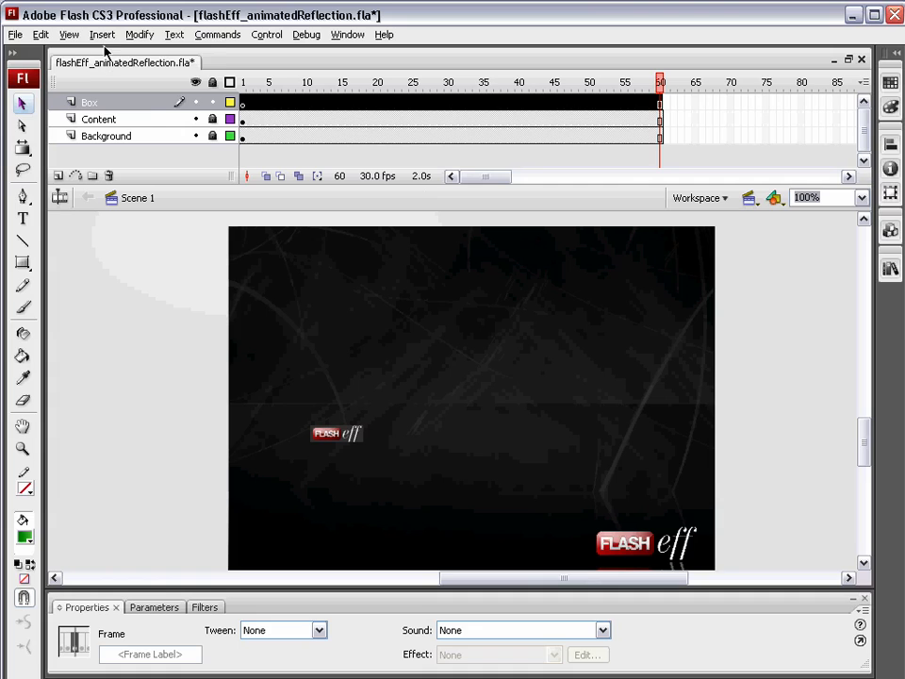
Create a new movie clip symbol named mc_FlyingBox
left_click(102, 34)
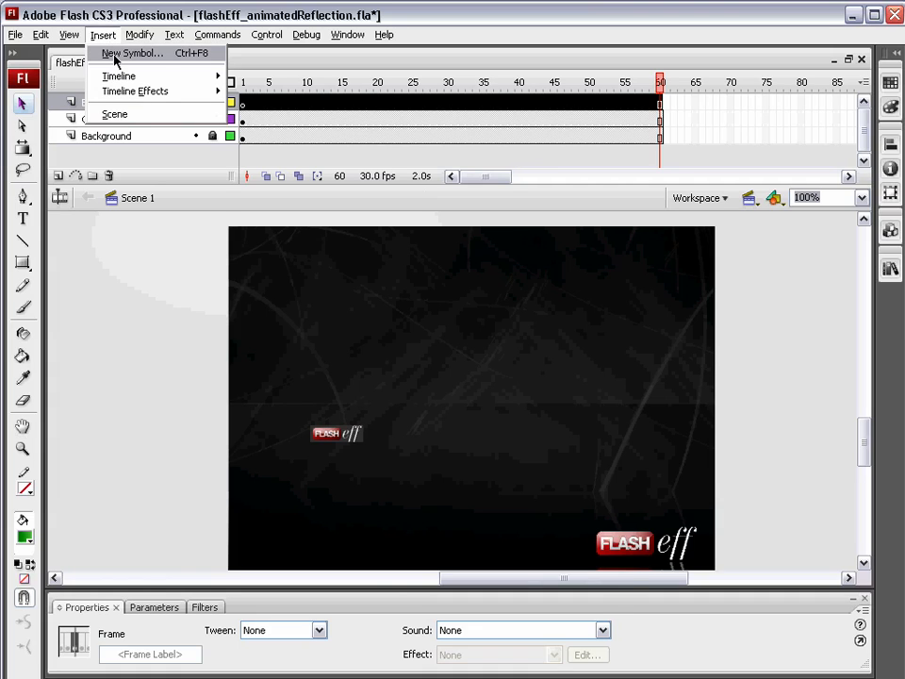
left_click(132, 53)
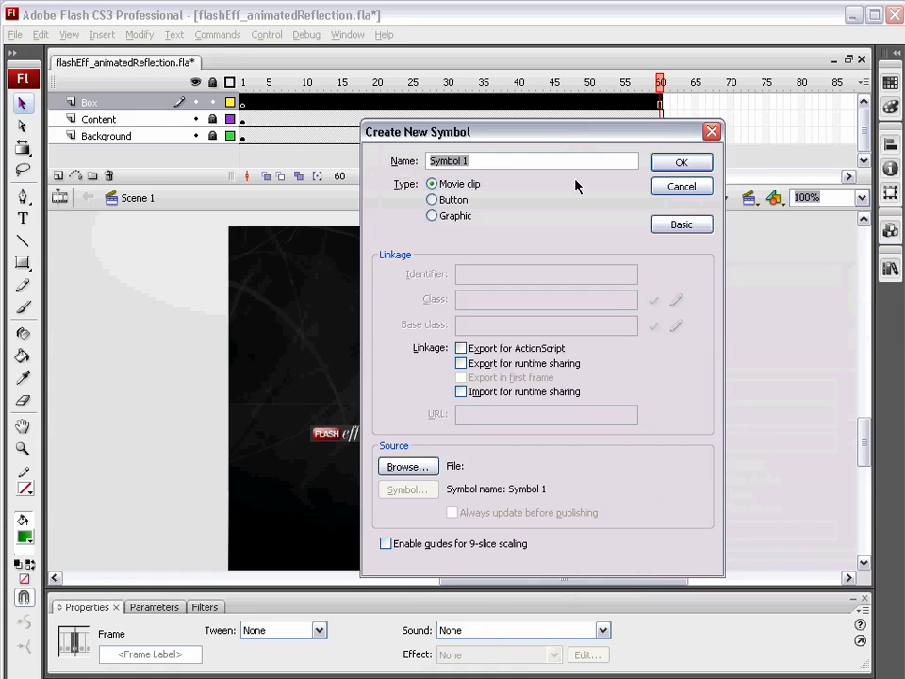
type("m")
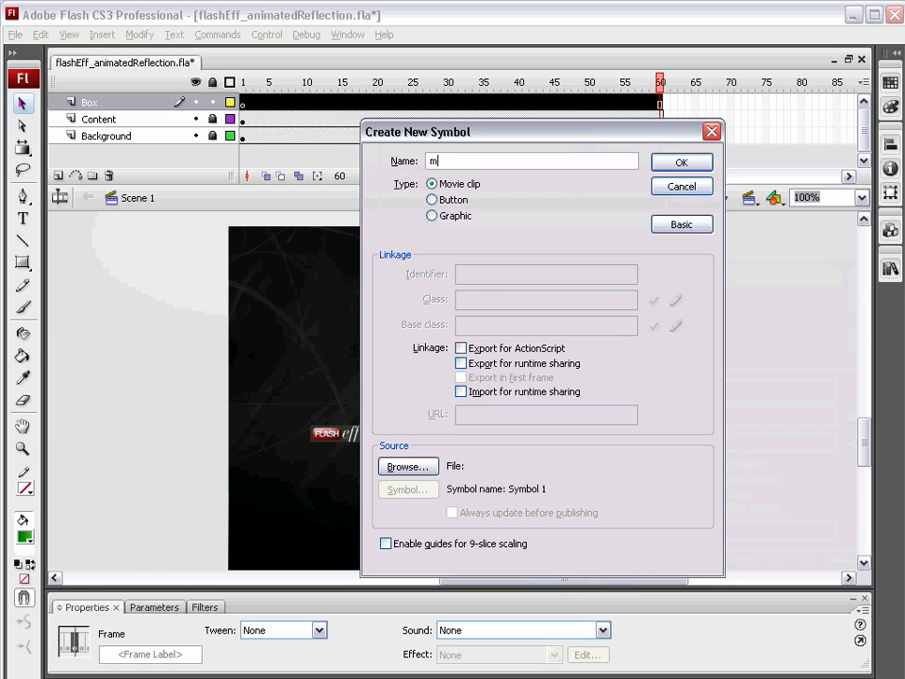
type("c_Flying")
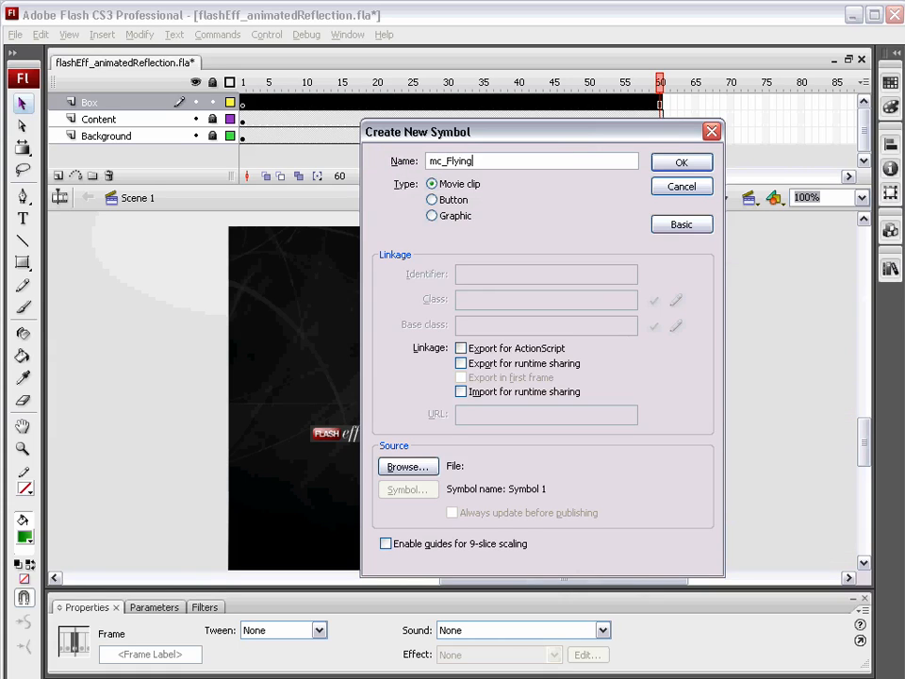
left_click(681, 161)
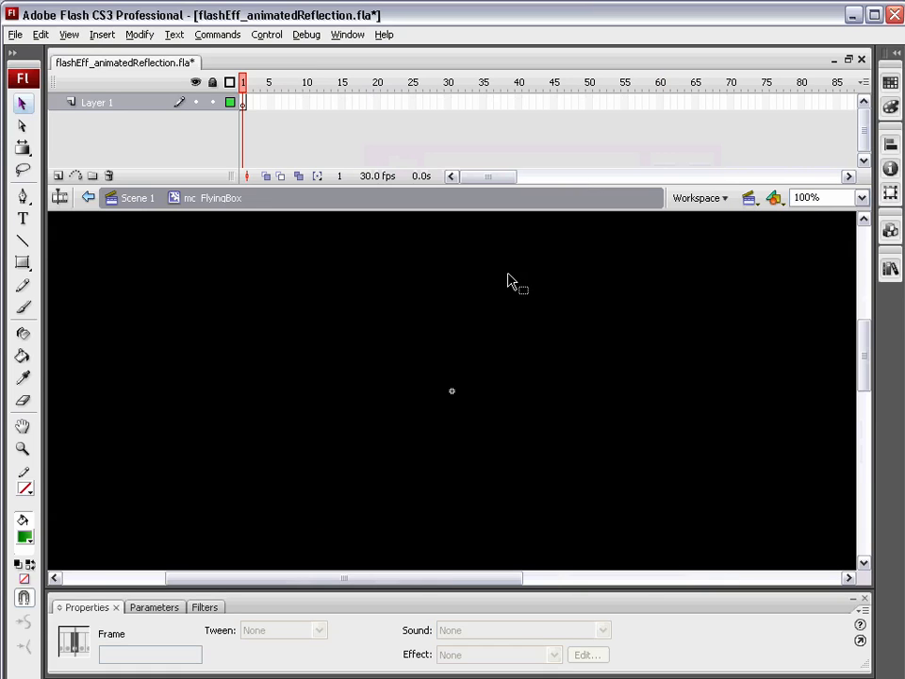
Paste the cut spinning-bar frames into mc_FlyingBox's timeline
right_click(242, 102)
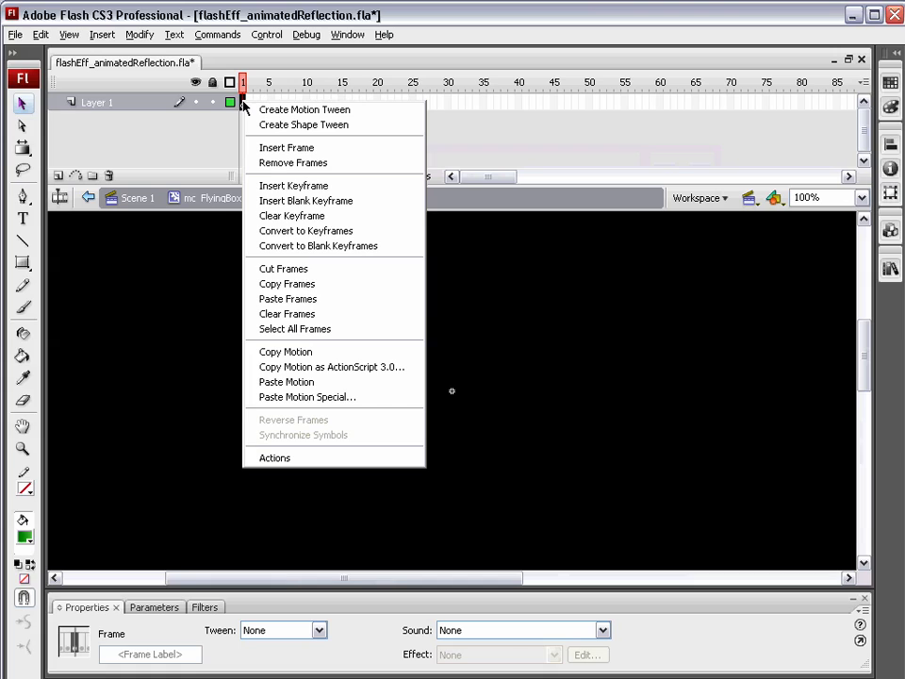
mouse_move(302, 299)
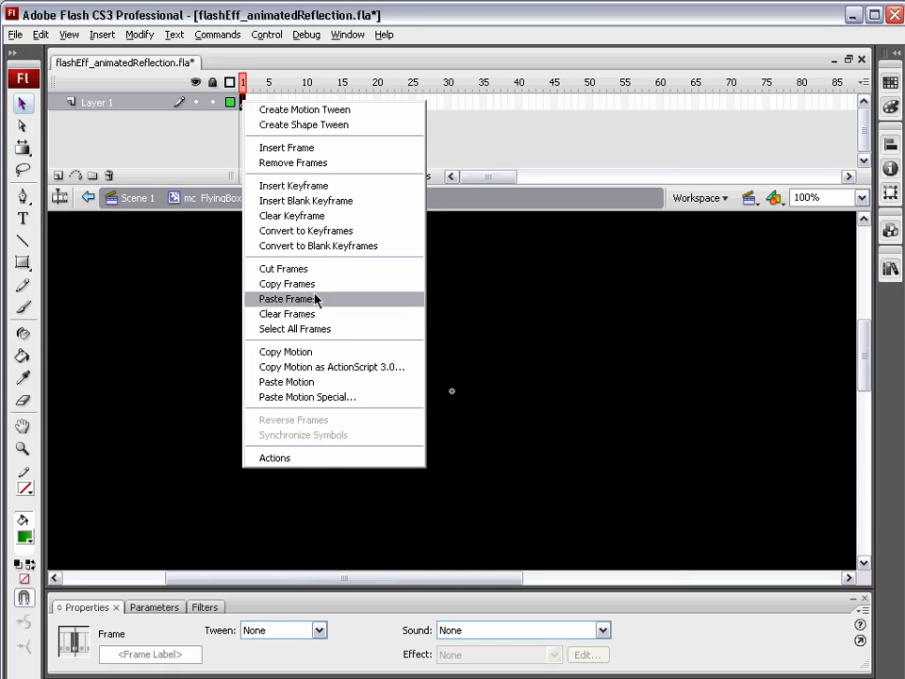
left_click(287, 298)
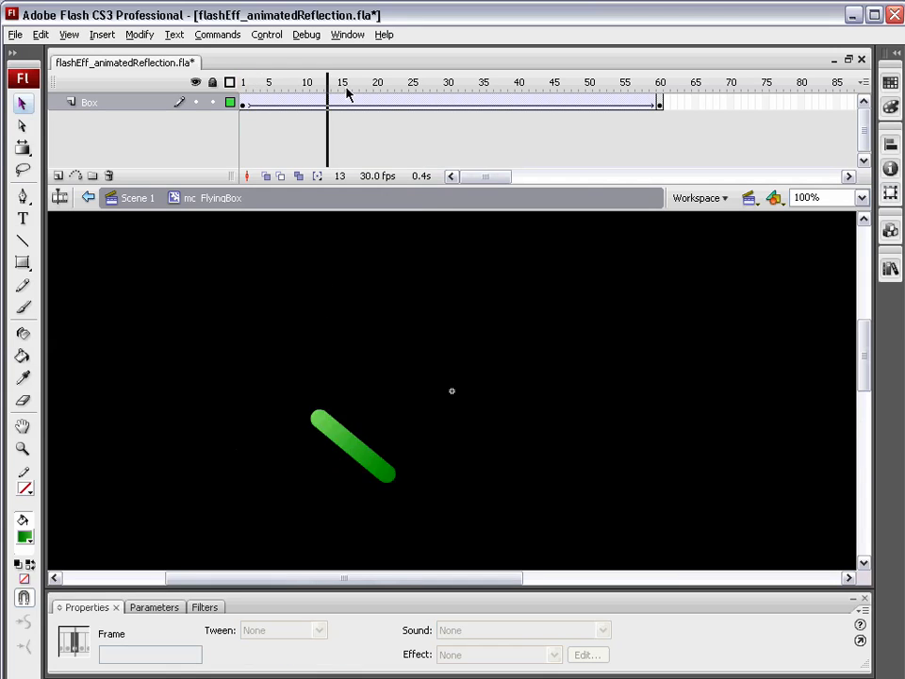
left_click(242, 82)
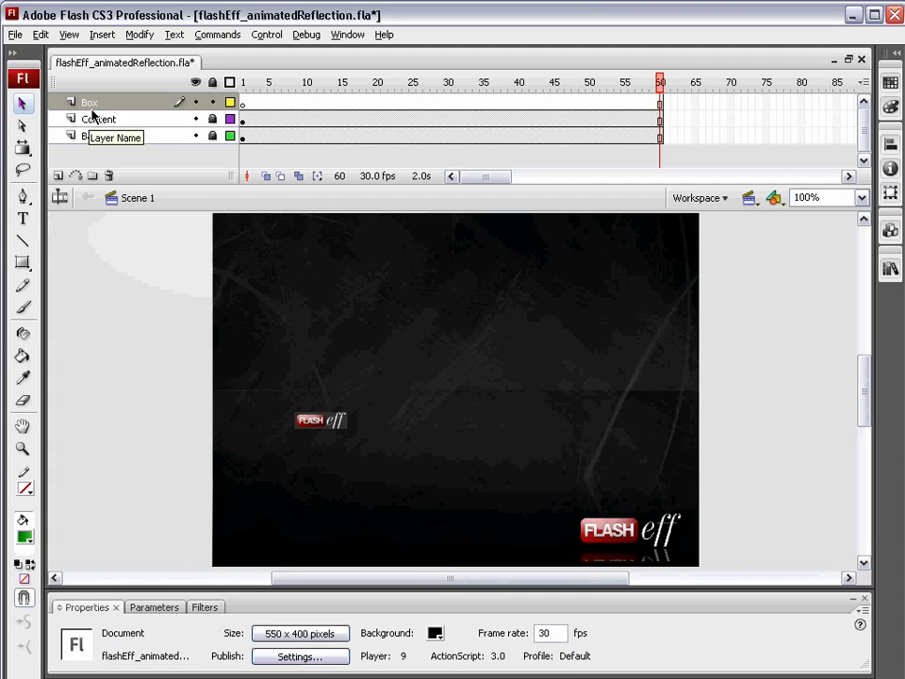
Place mc_FlyingBox on the Box layer and test-play the spinning bar
left_click(242, 102)
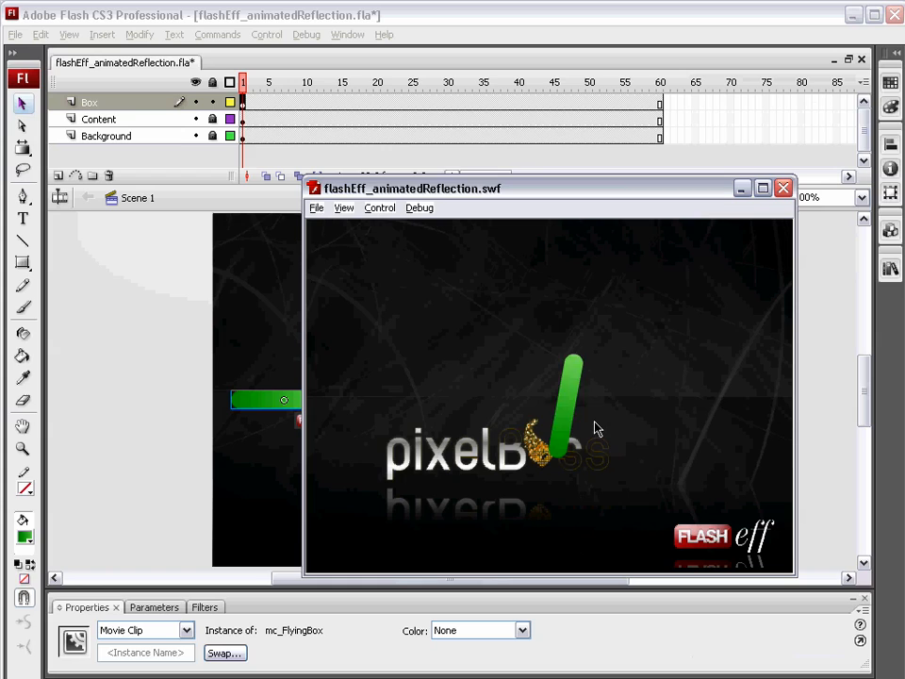
left_click(782, 188)
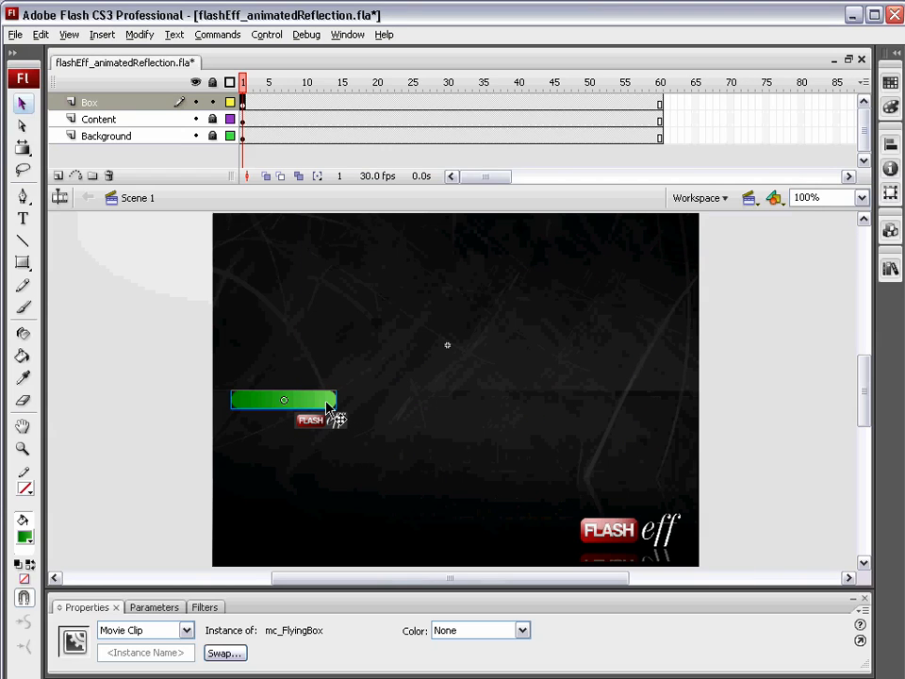
left_click(890, 271)
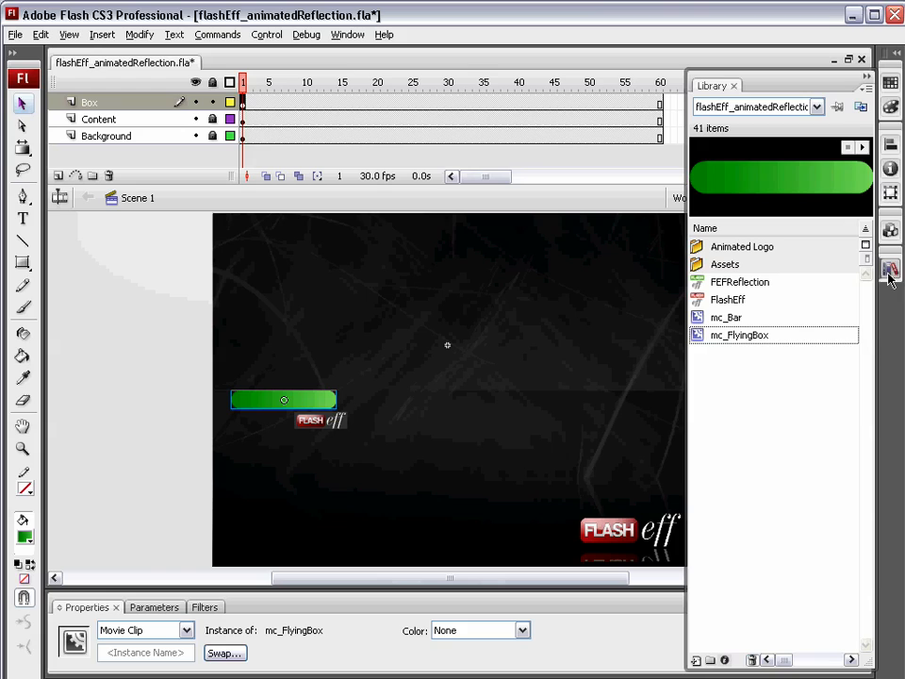
Drag the FlashEff component from the Library onto the mc_FlyingBox instance
left_click(727, 299)
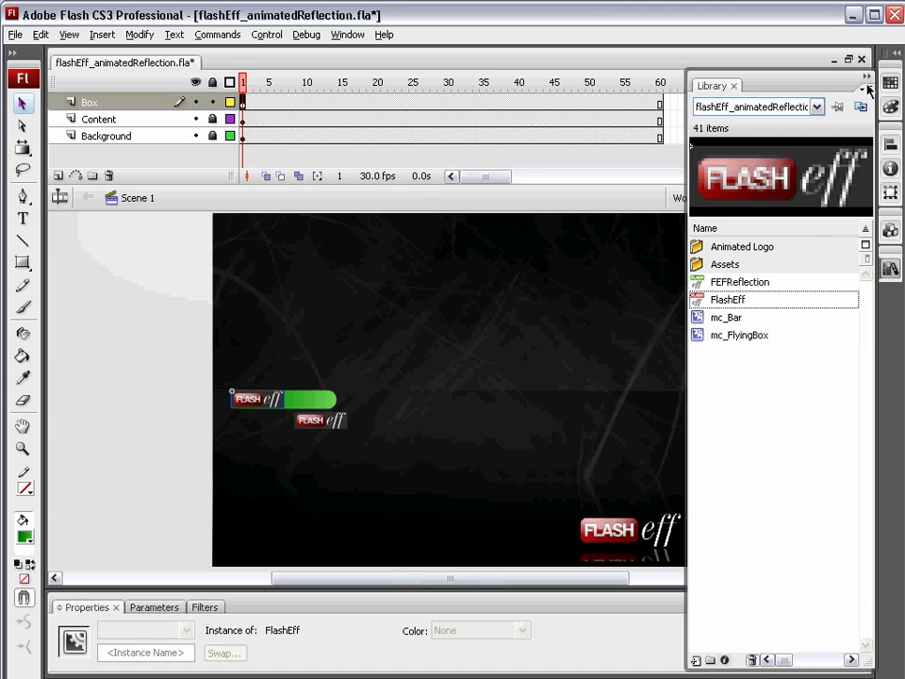
left_click(866, 85)
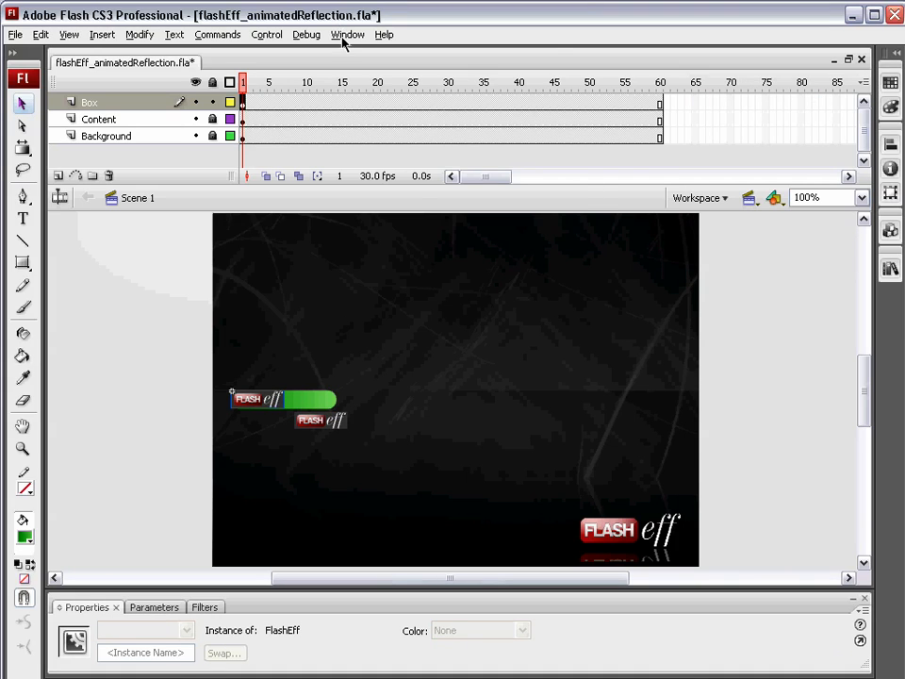
left_click(348, 35)
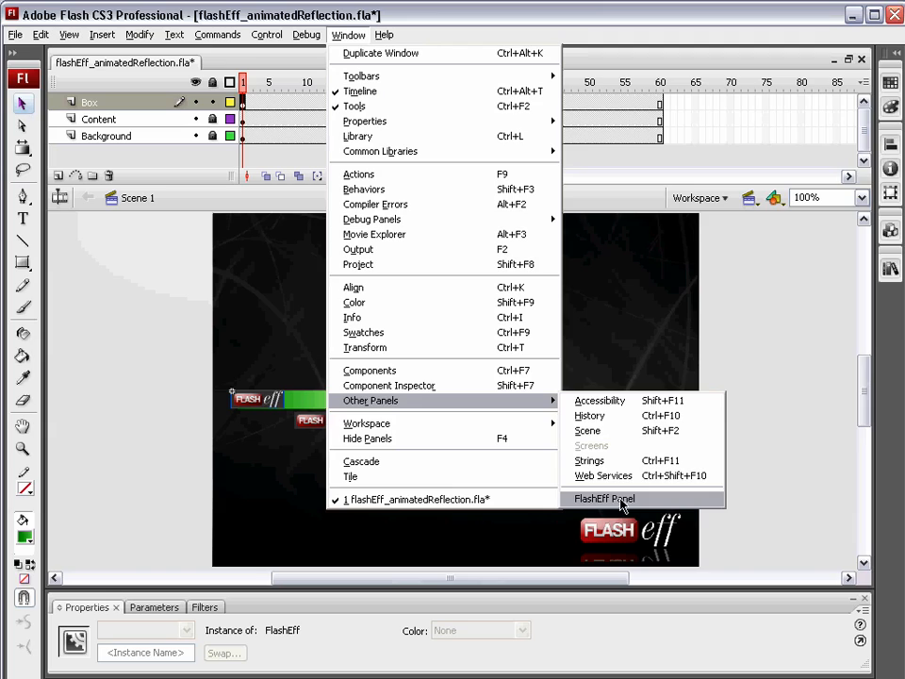
Add an FEFReflection filter to the green bar through the FlashEff panel's filter patterns
left_click(603, 498)
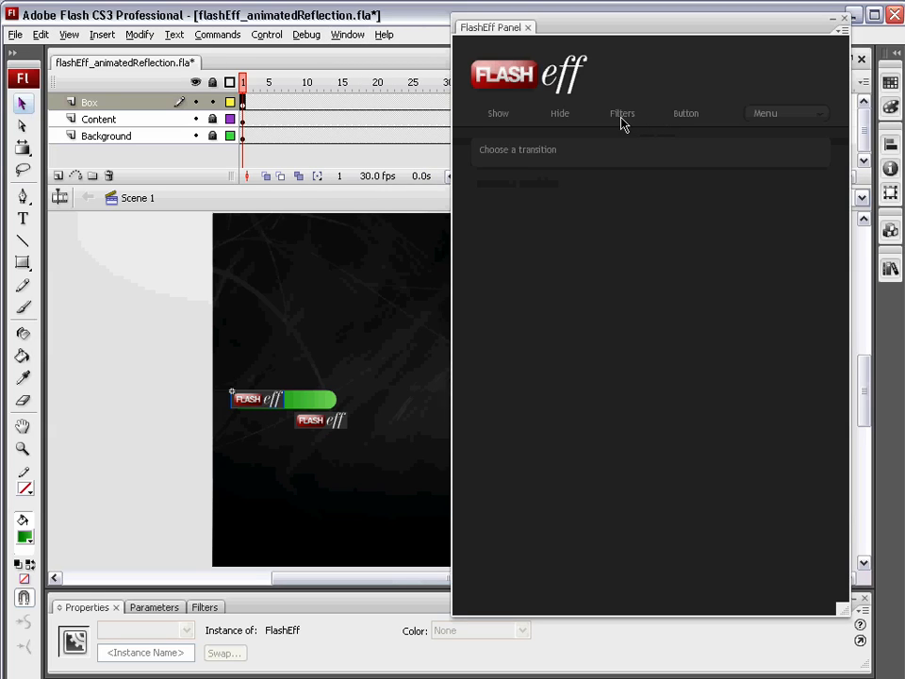
left_click(621, 113)
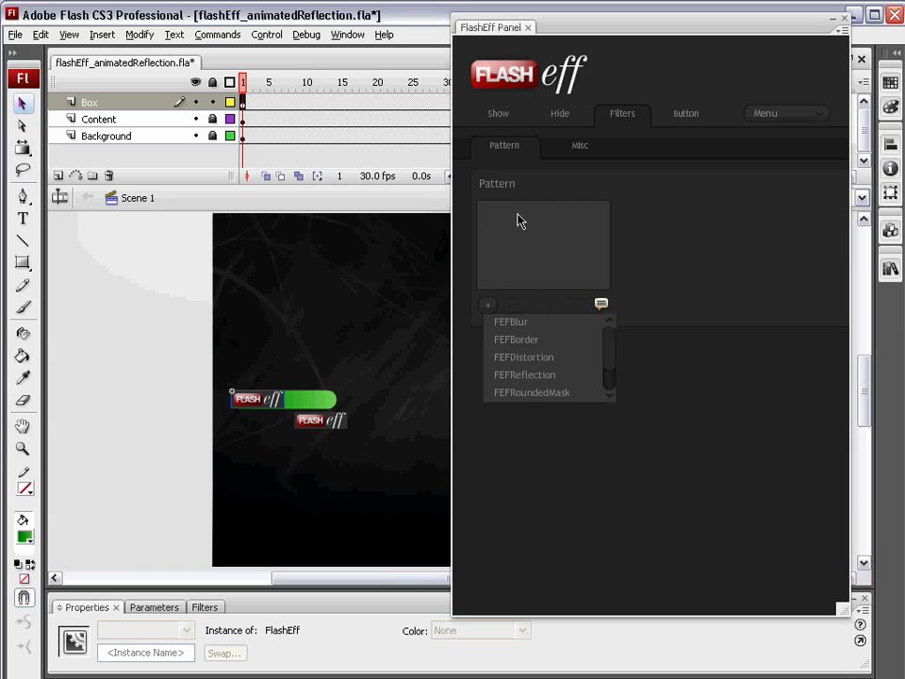
left_click(524, 374)
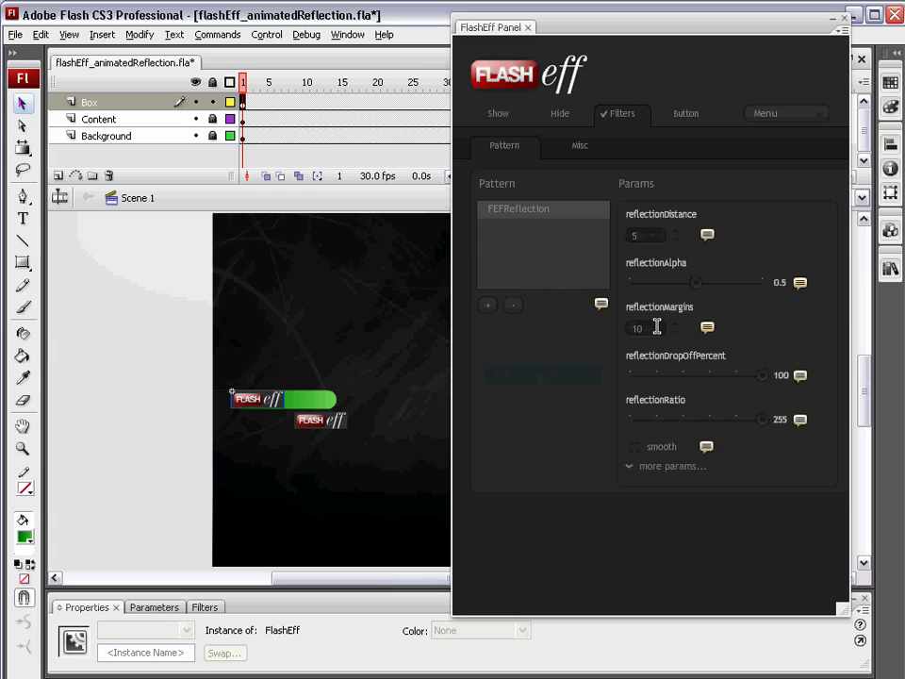
left_click(645, 327)
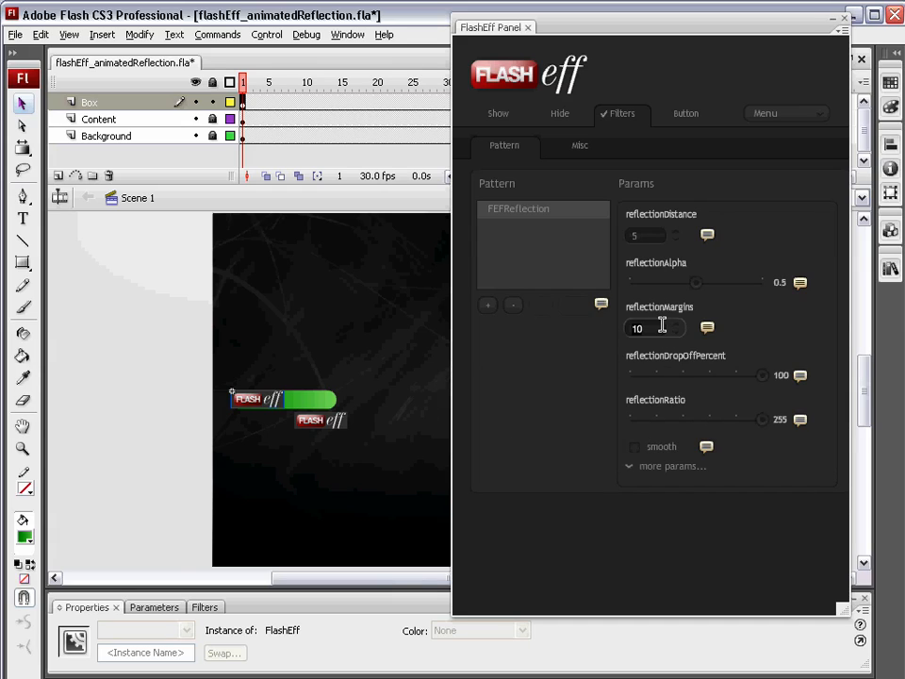
mouse_move(682, 357)
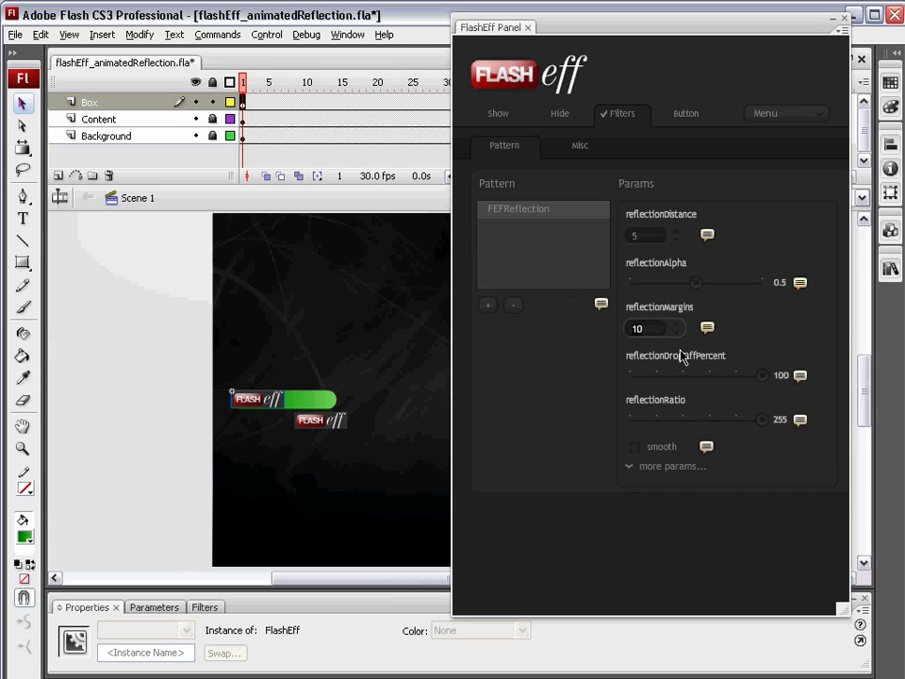
mouse_move(359, 421)
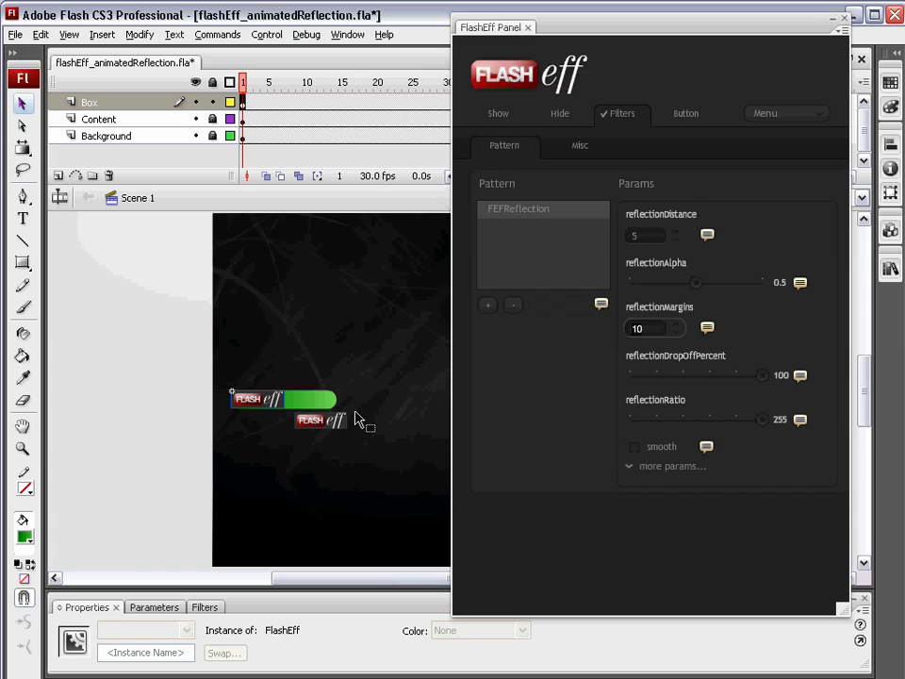
mouse_move(299, 407)
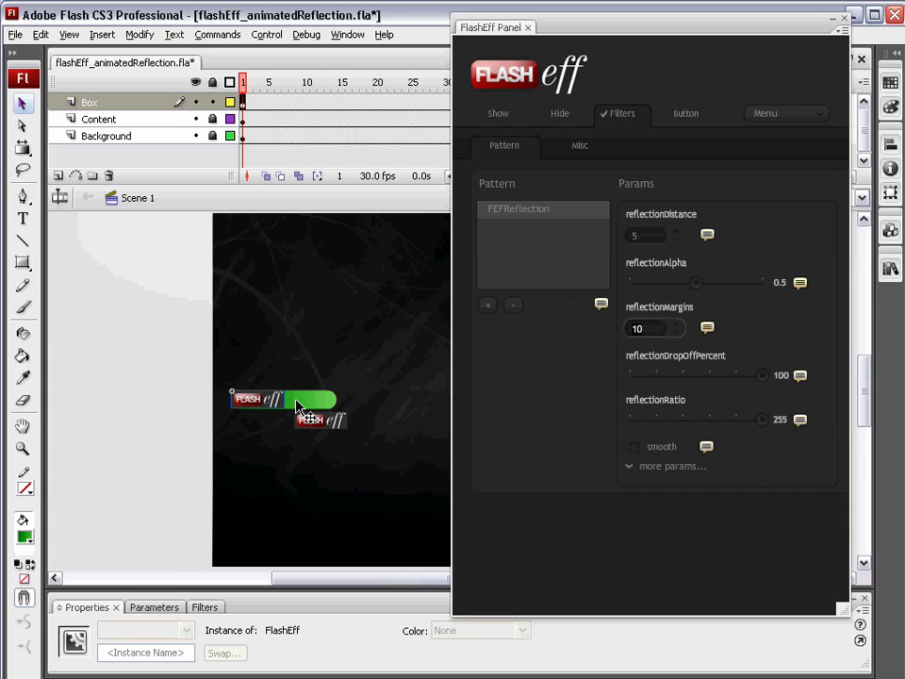
mouse_move(738, 170)
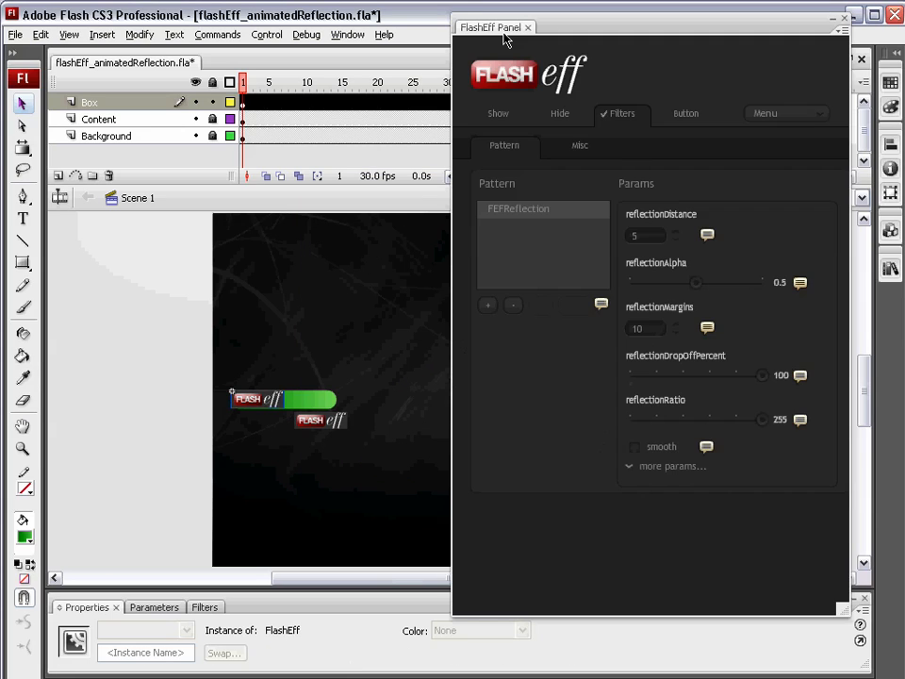
Set the bar reflection to distance 100, alpha 0.6, margins 500, lower drop-off, and preview
left_click(283, 398)
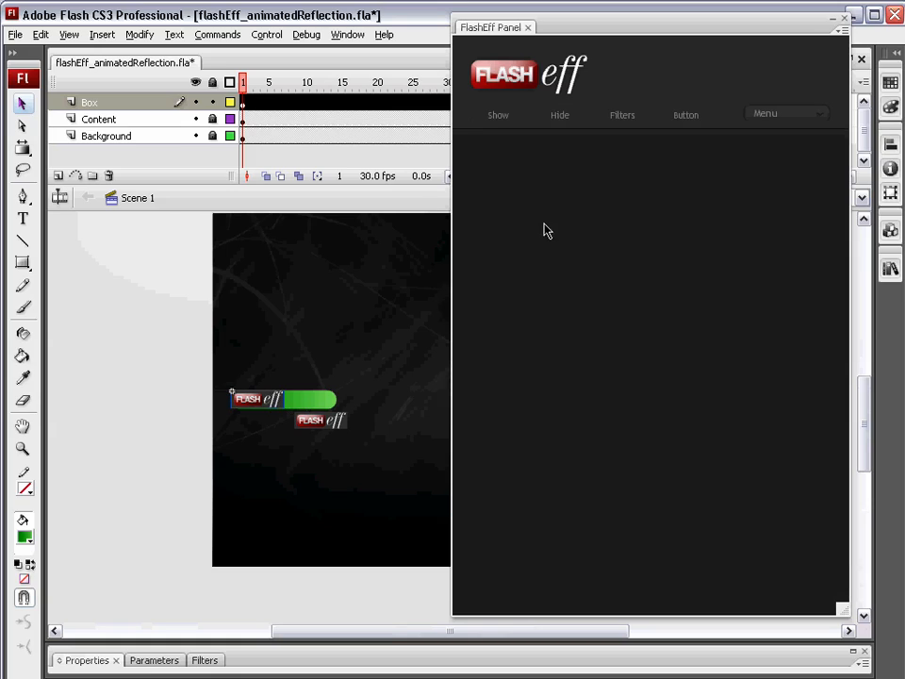
left_click(621, 114)
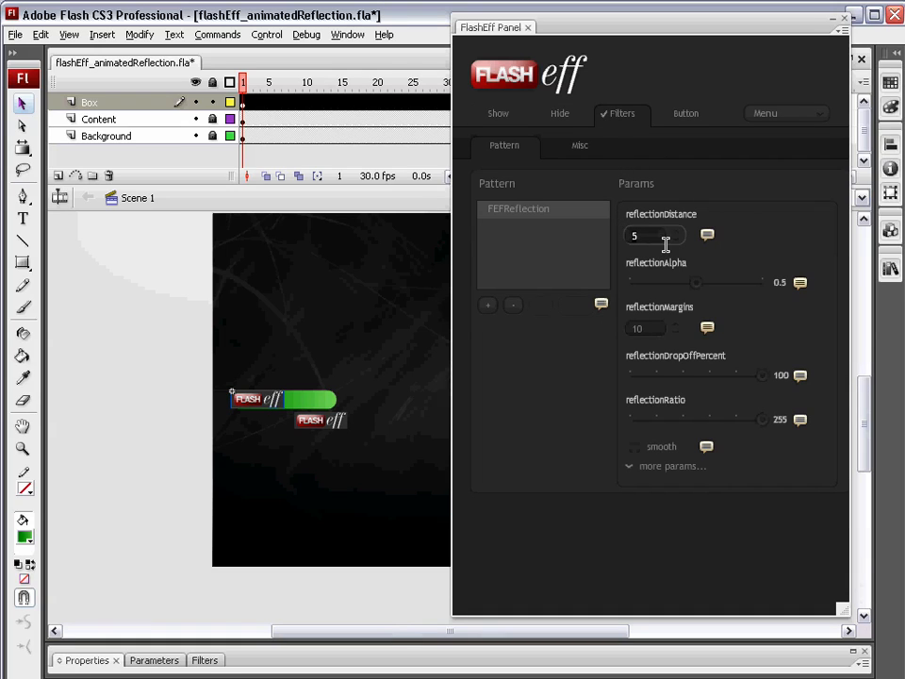
type("125")
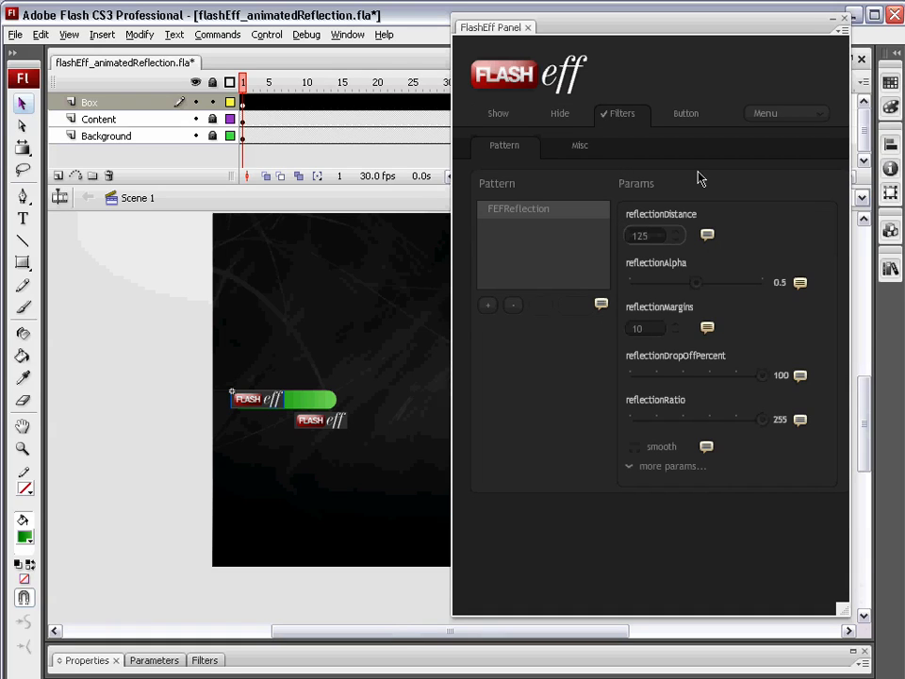
mouse_move(668, 262)
type("100")
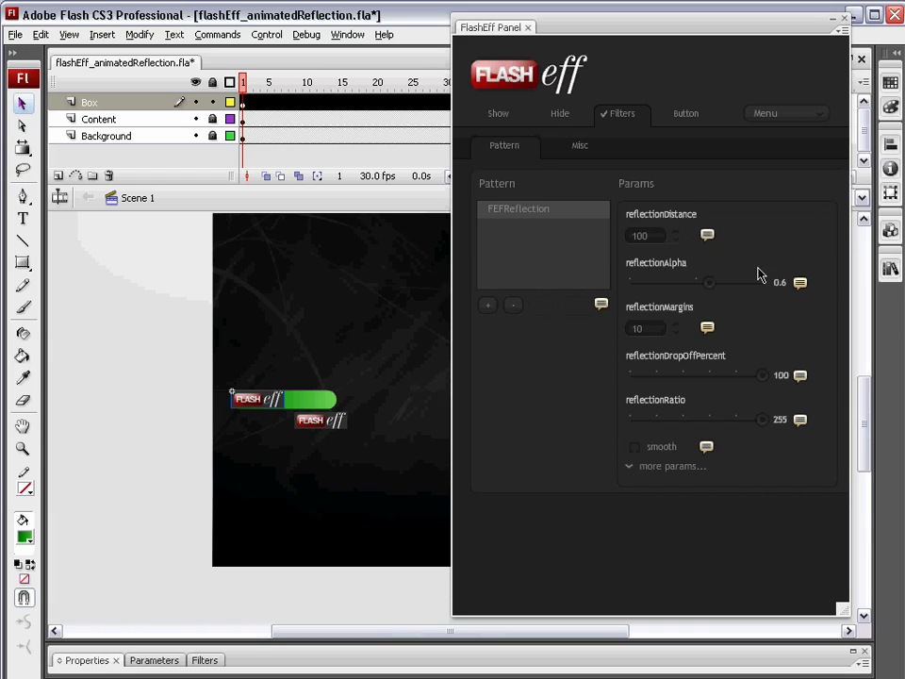
left_click(646, 328)
type("50")
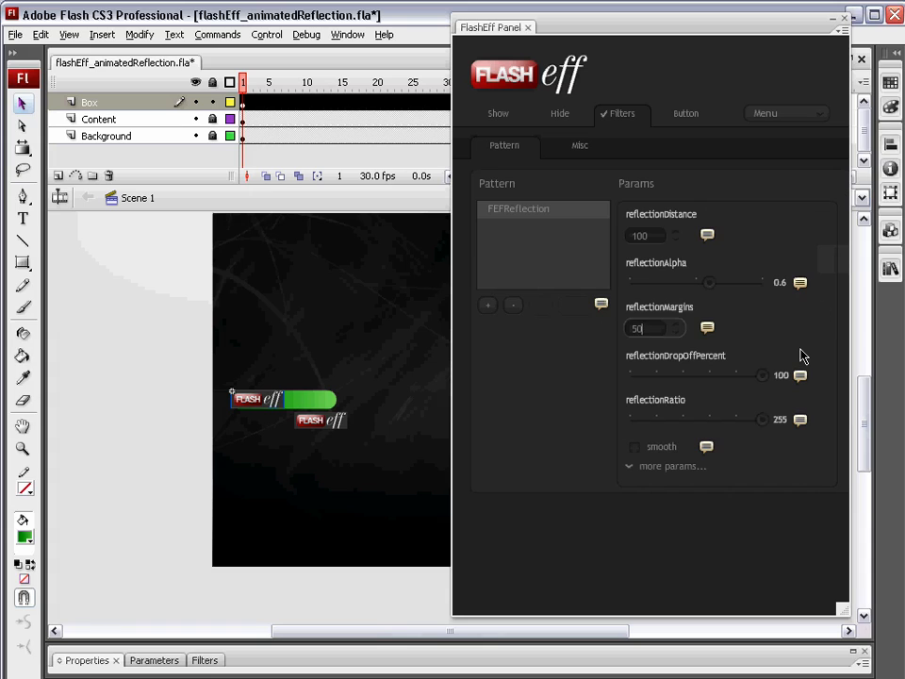
left_click(527, 26)
type("0")
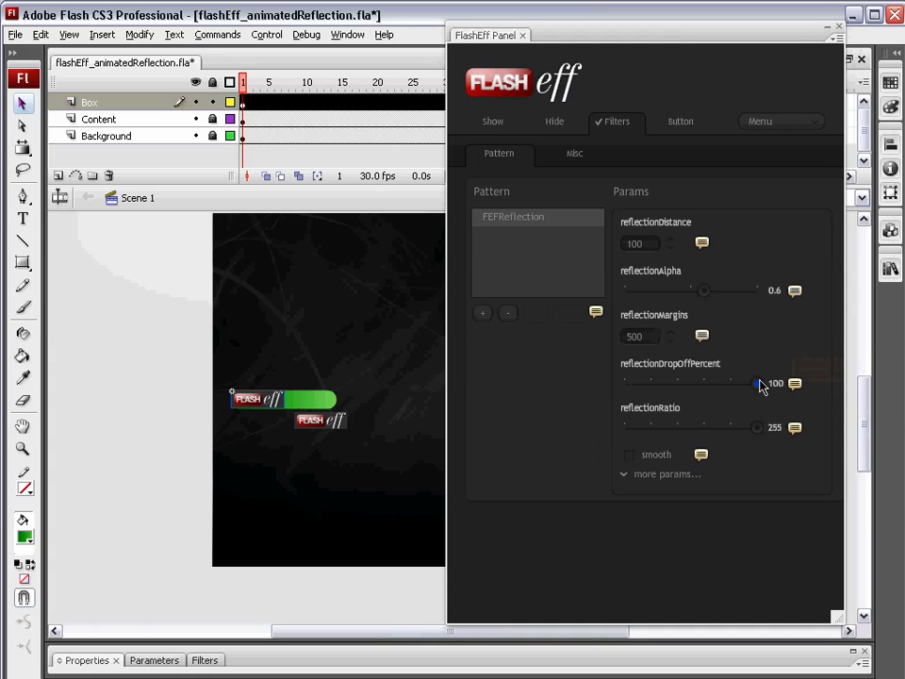
left_click_drag(758, 383, 693, 383)
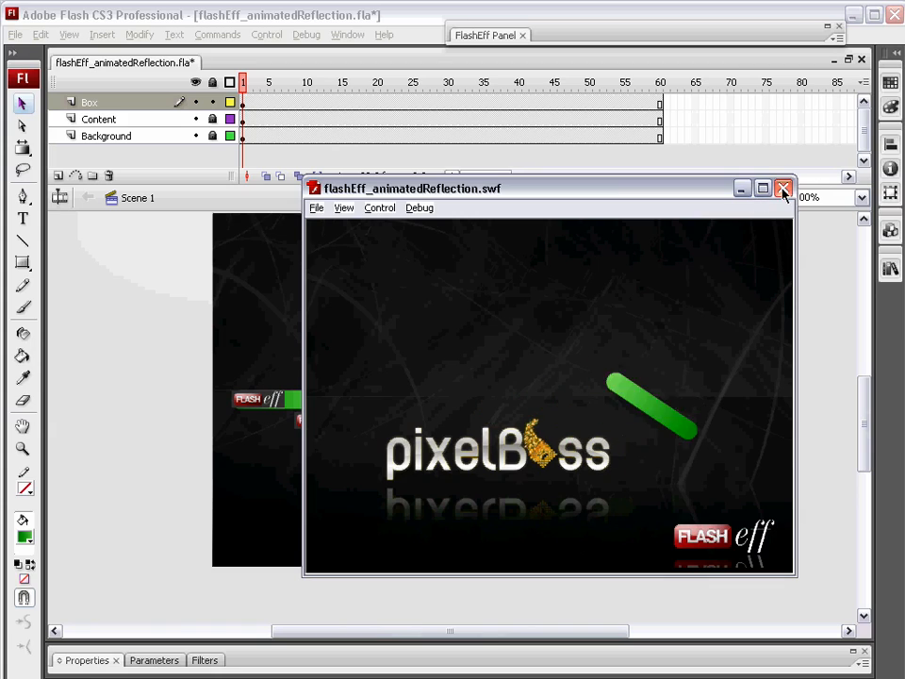
Close the test movie and raise the bar reflection's alpha to 0.8 and drop-off to 77
left_click(783, 188)
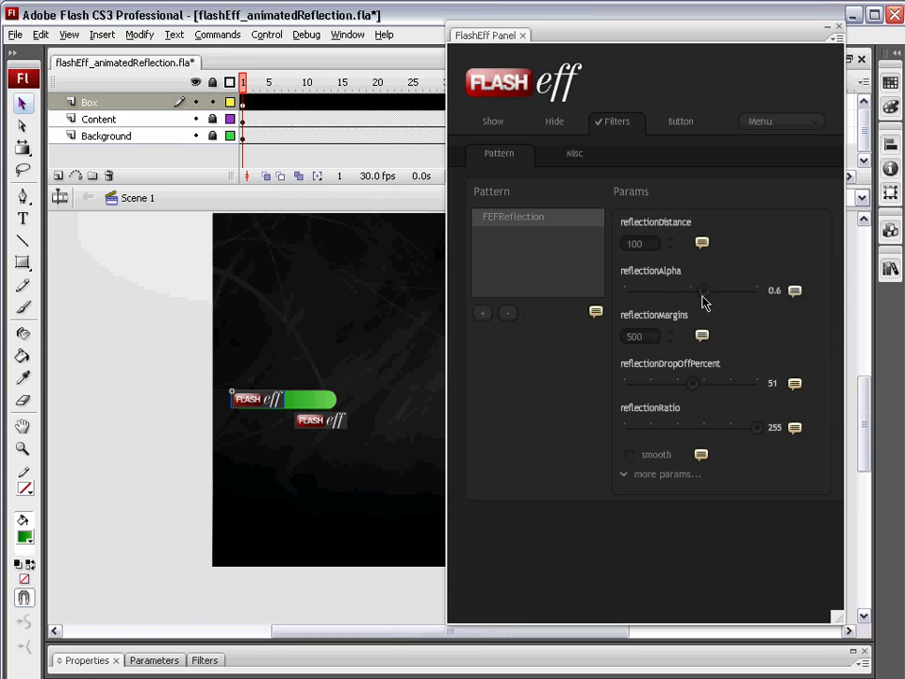
left_click_drag(704, 289, 731, 289)
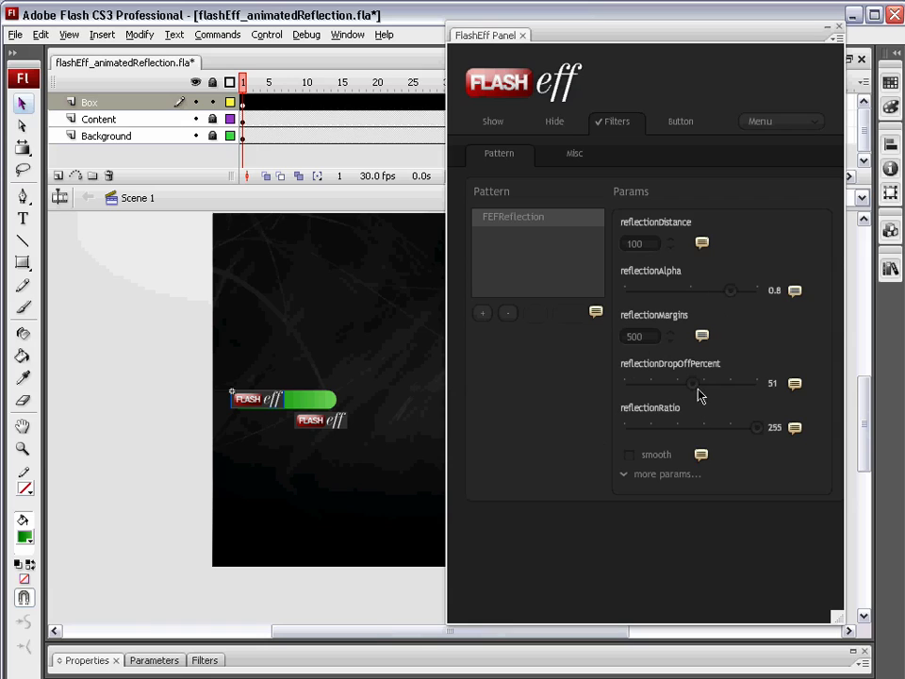
left_click_drag(692, 383, 726, 382)
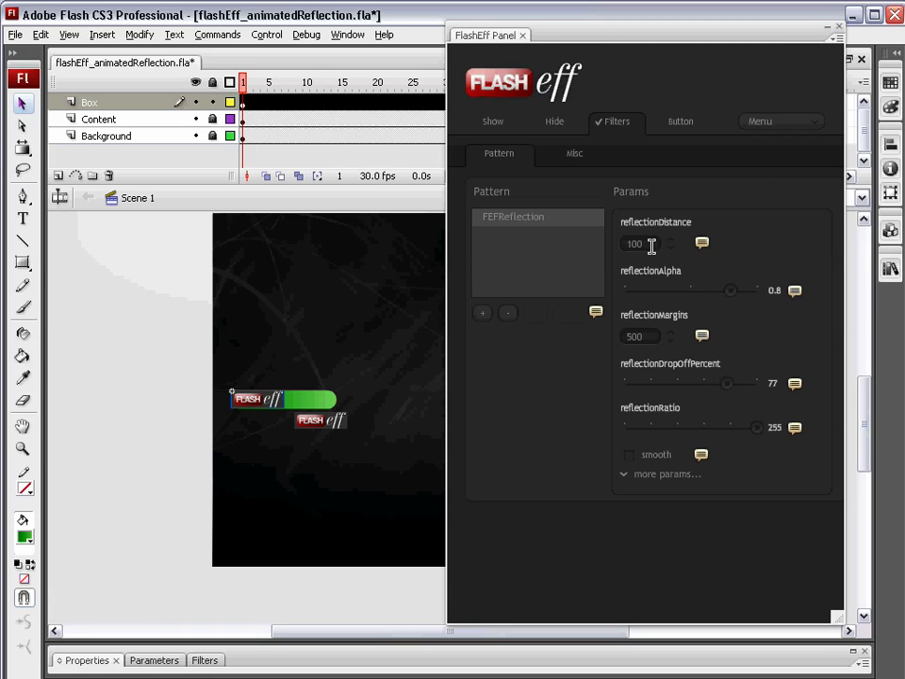
left_click(648, 244)
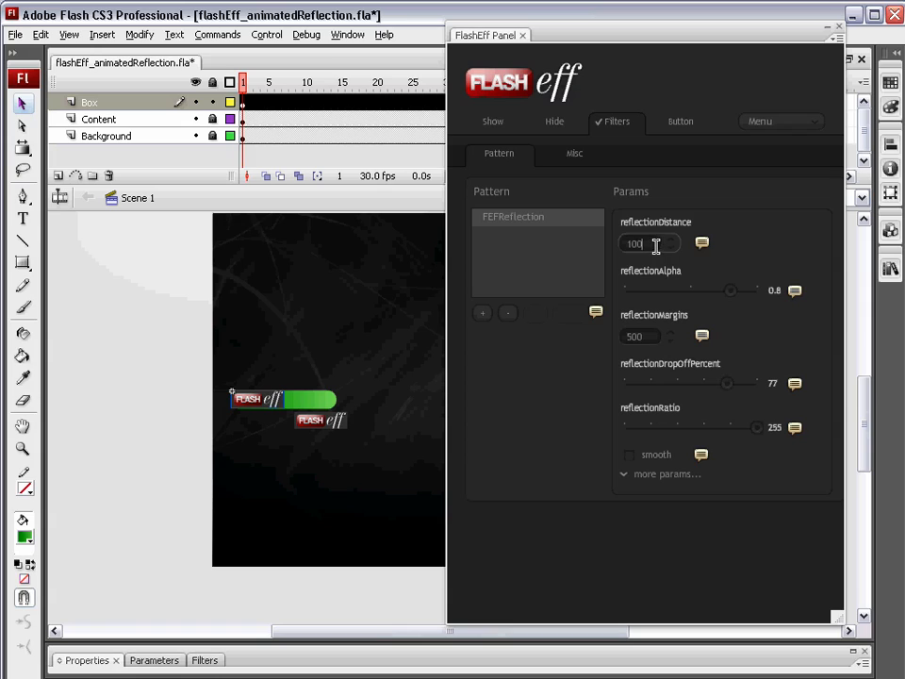